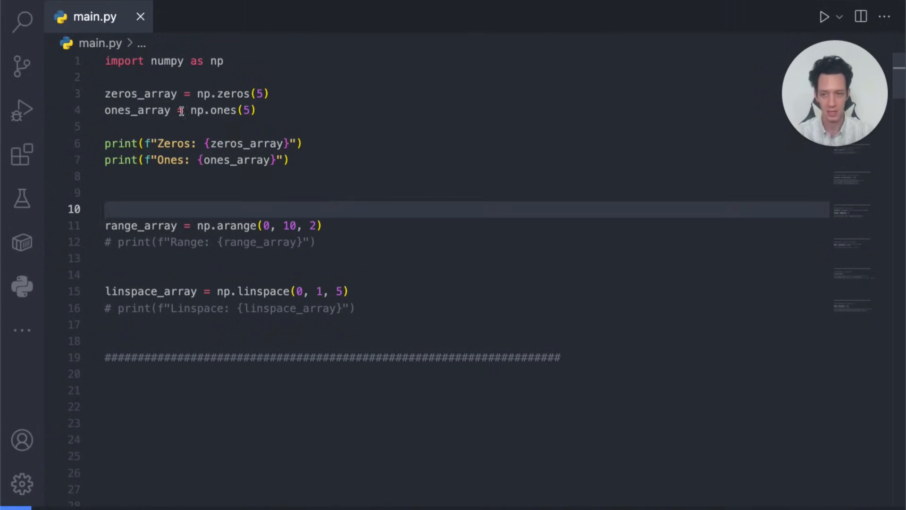
Run main.py in the terminal to print the zeros and ones arrays.
{"action": "double_click", "coordinate": [137, 93]}
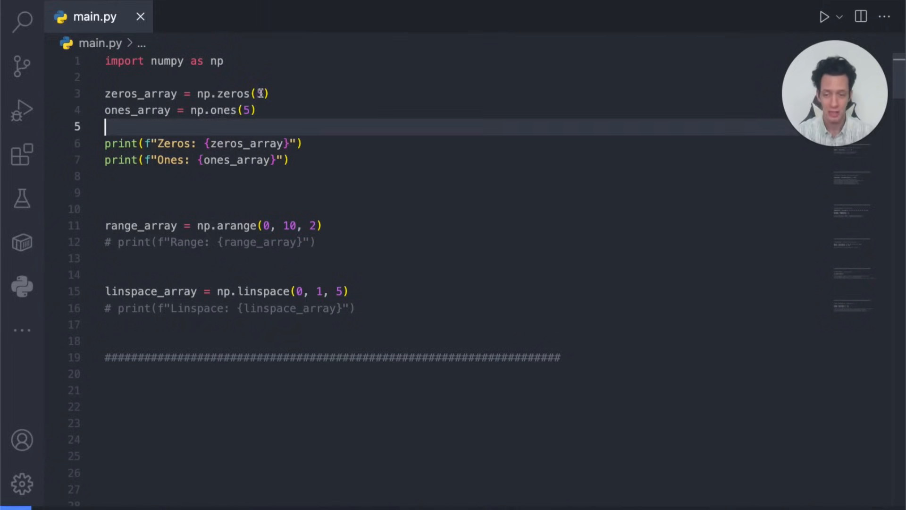
{"action": "type", "text": "5"}
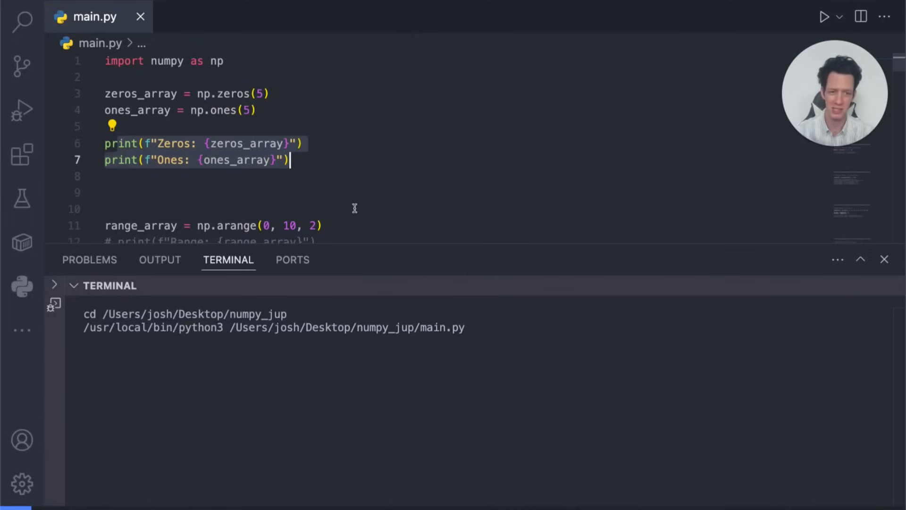
Run the script, then edit line 7 to print type(ones_array[0]).
{"action": "left_click", "coordinate": [825, 16]}
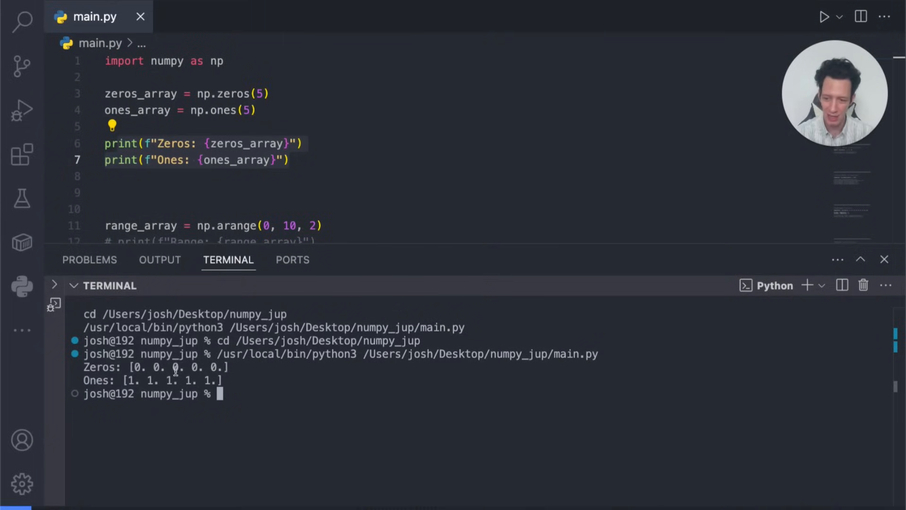
{"action": "mouse_move", "coordinate": [99, 383]}
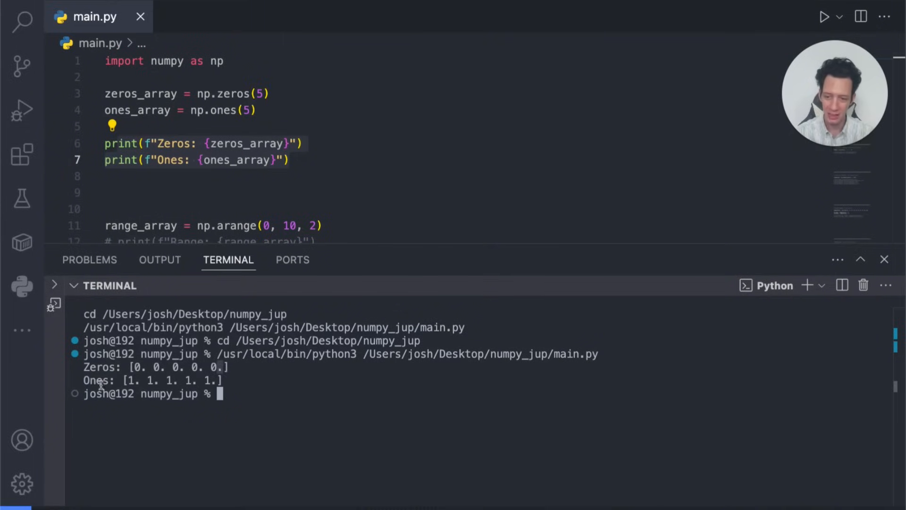
{"action": "mouse_move", "coordinate": [147, 371]}
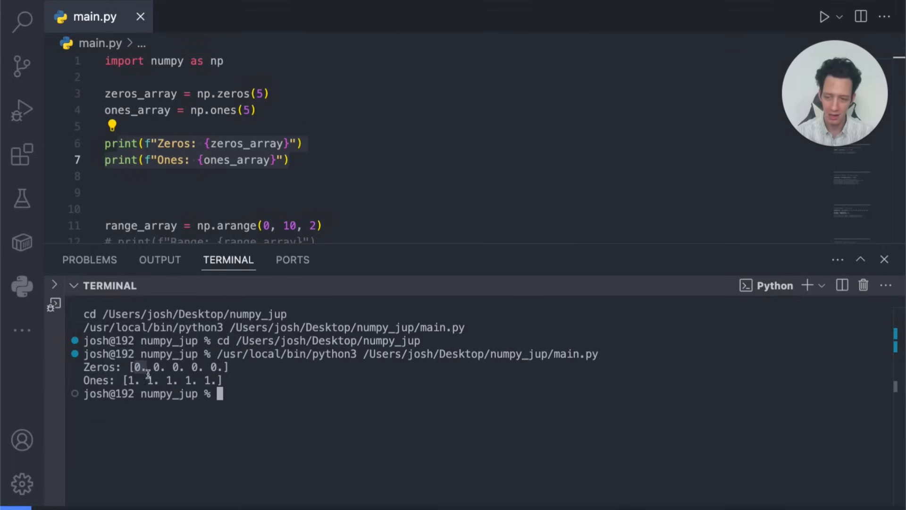
{"action": "mouse_move", "coordinate": [152, 380]}
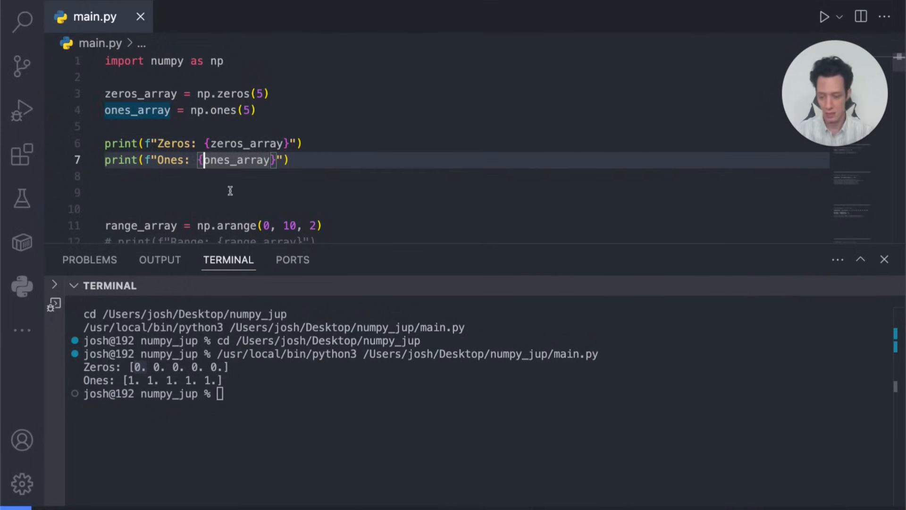
{"action": "type", "text": "try"}
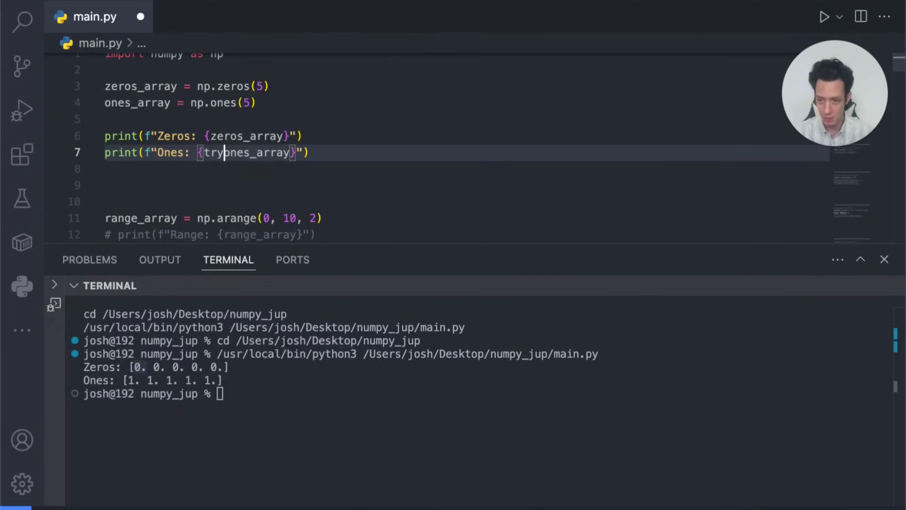
{"action": "type", "text": "tpye("}
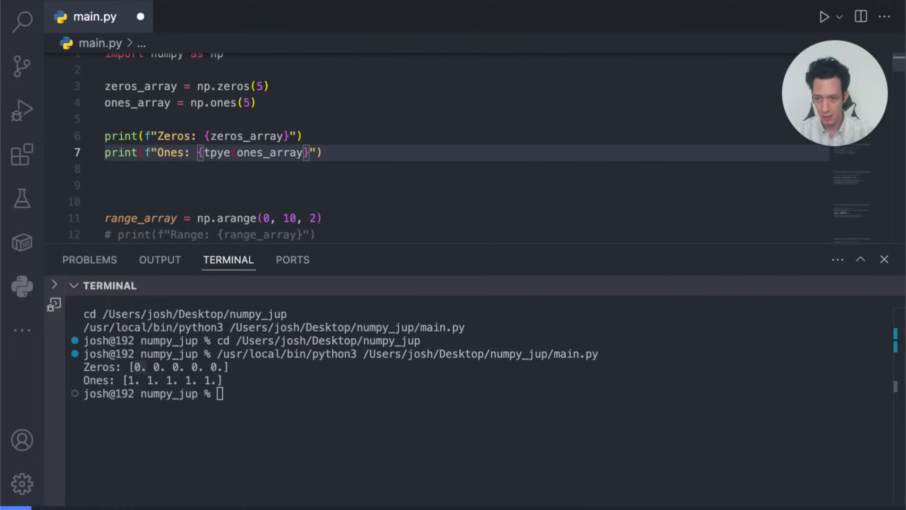
{"action": "type", "text": "type"}
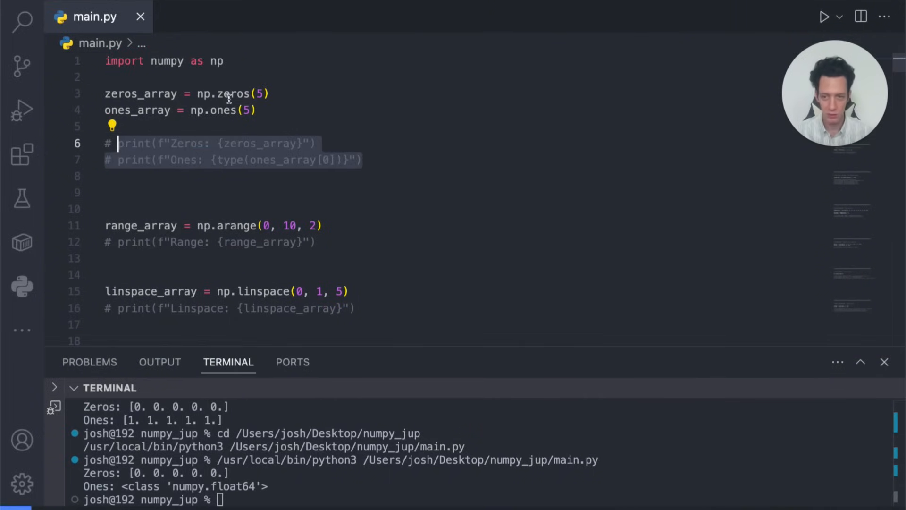
Uncomment the range print on line 12 and run main.py to show [0 2 4 6 8].
{"action": "scroll", "scroll_direction": "down", "scroll_amount": 3}
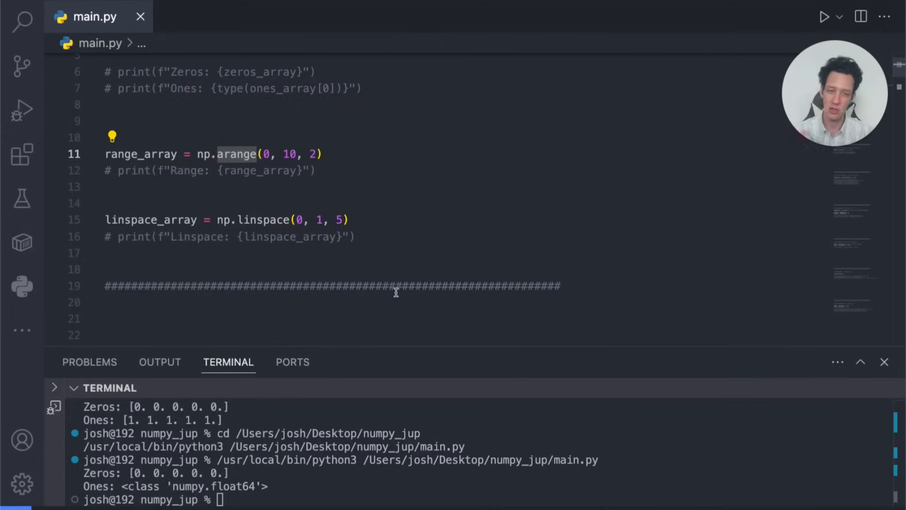
{"action": "mouse_move", "coordinate": [382, 233]}
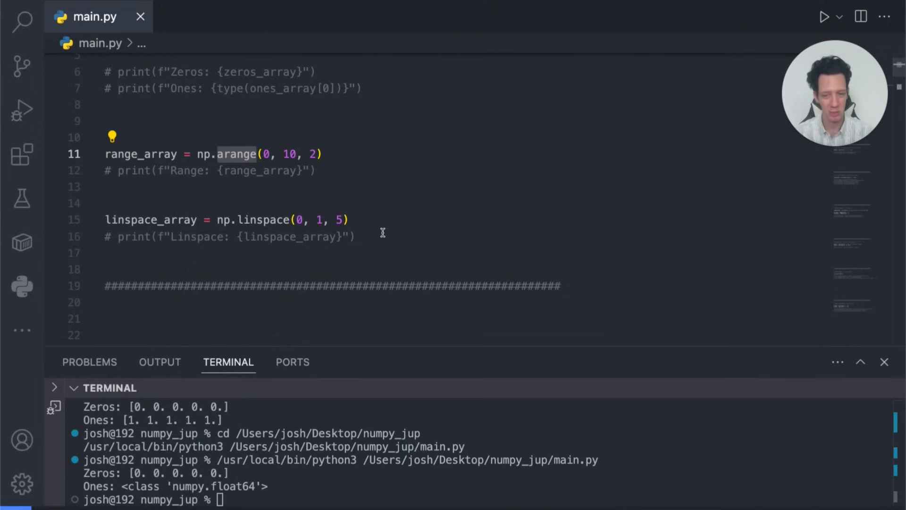
{"action": "mouse_move", "coordinate": [379, 229]}
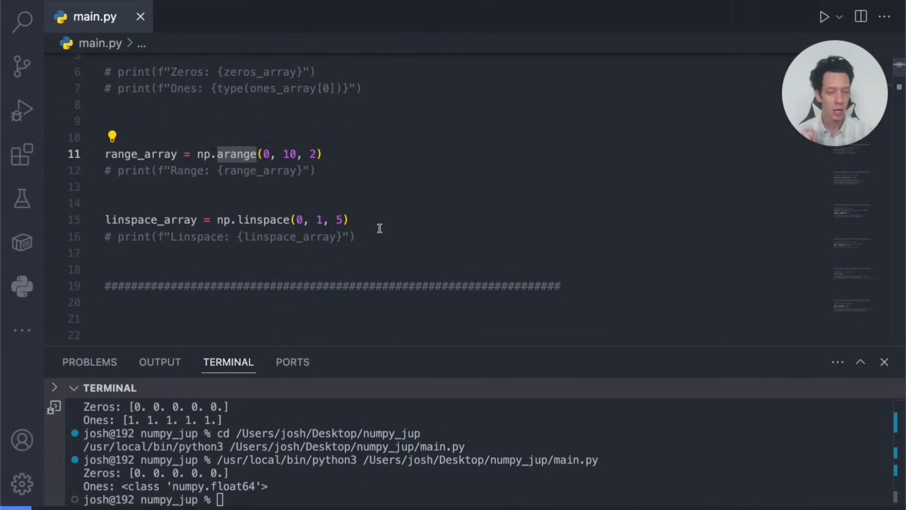
{"action": "mouse_move", "coordinate": [377, 227]}
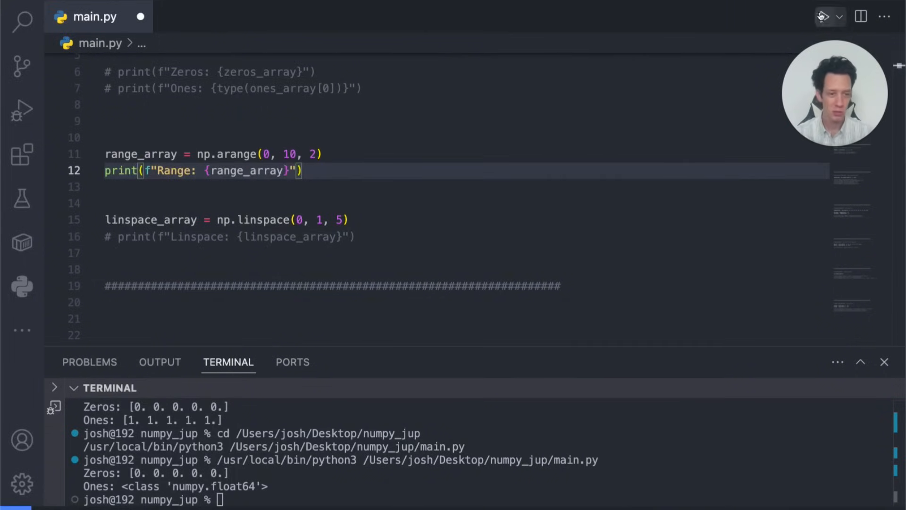
{"action": "left_click", "coordinate": [822, 17]}
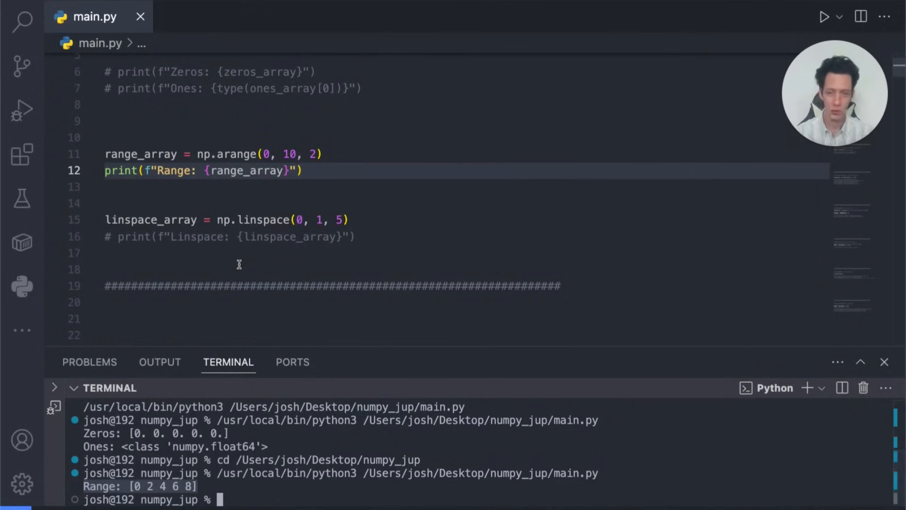
Activate print(f"Linspace: {linspace_array}") and comment out the range print with Cmd+/.
{"action": "type", "text": "print(f\"Linspace: {linspace_array}\")"}
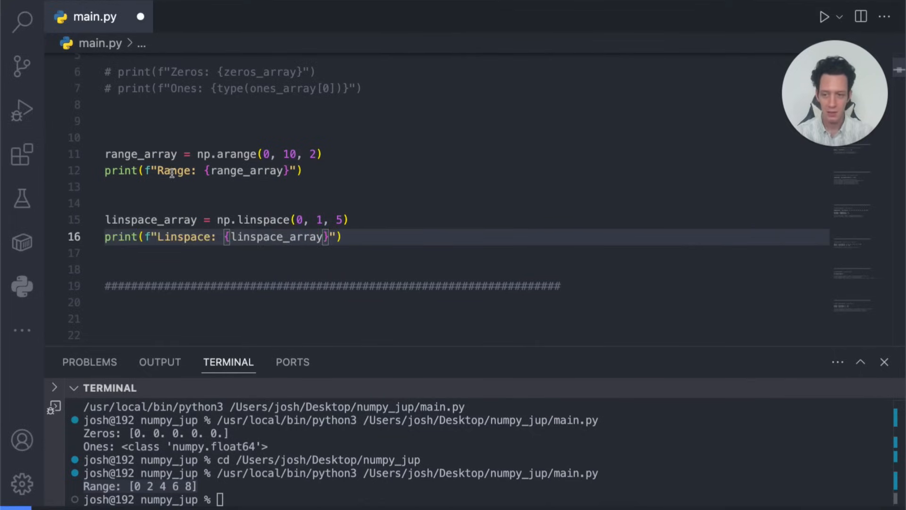
{"action": "key", "text": "Cmd+/"}
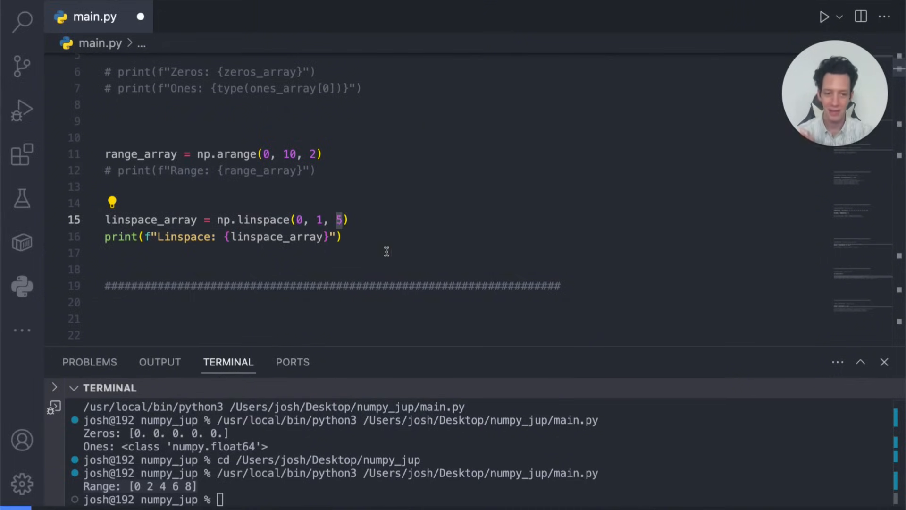
{"action": "mouse_move", "coordinate": [366, 247]}
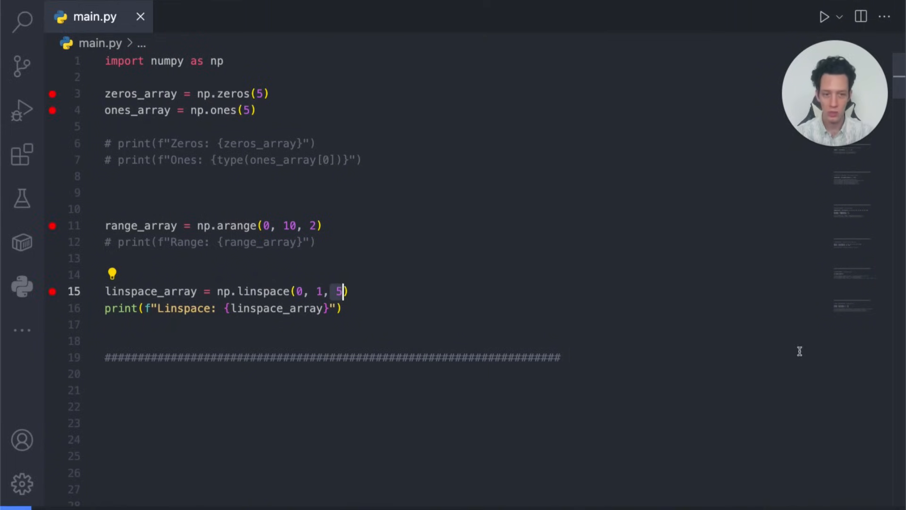
{"action": "mouse_move", "coordinate": [488, 374]}
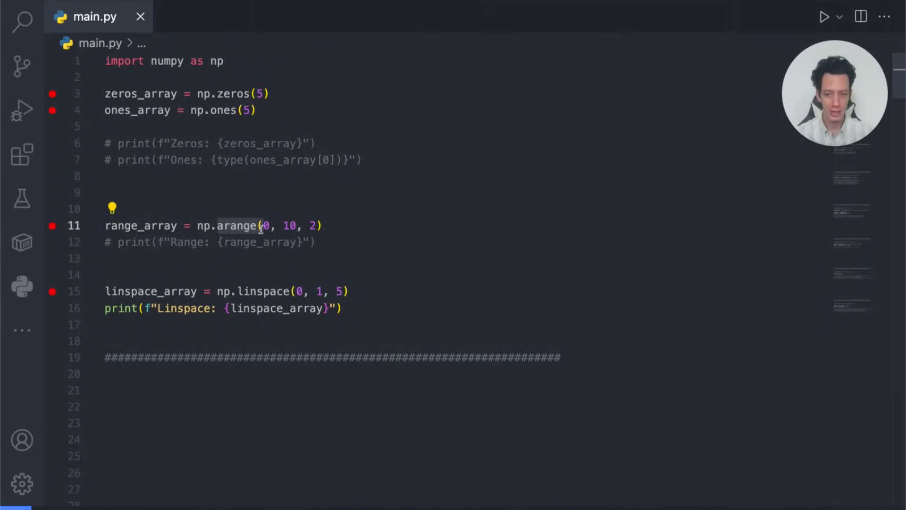
Highlight the arange function name for discussion and comment out the linspace print.
{"action": "double_click", "coordinate": [237, 225]}
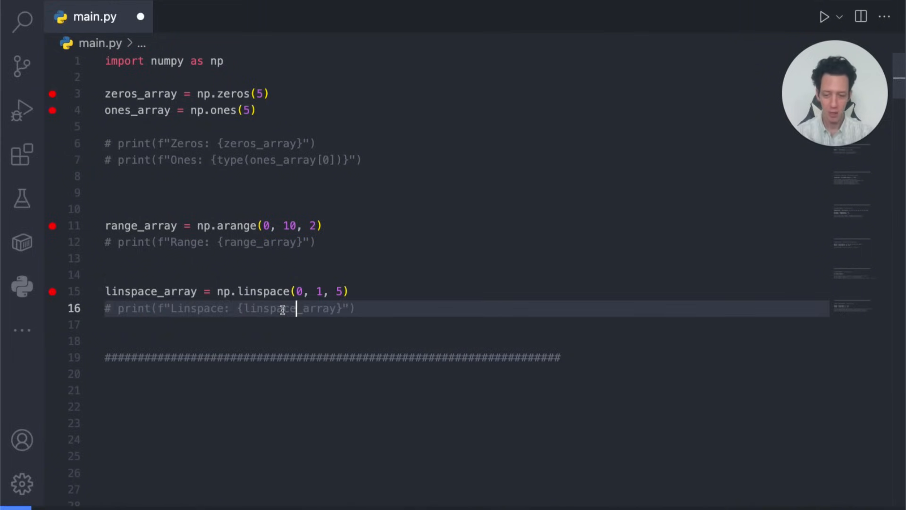
Add a '# 1D Array' comment to the original = np.arange(12) line.
{"action": "scroll", "scroll_direction": "down", "scroll_amount": 3}
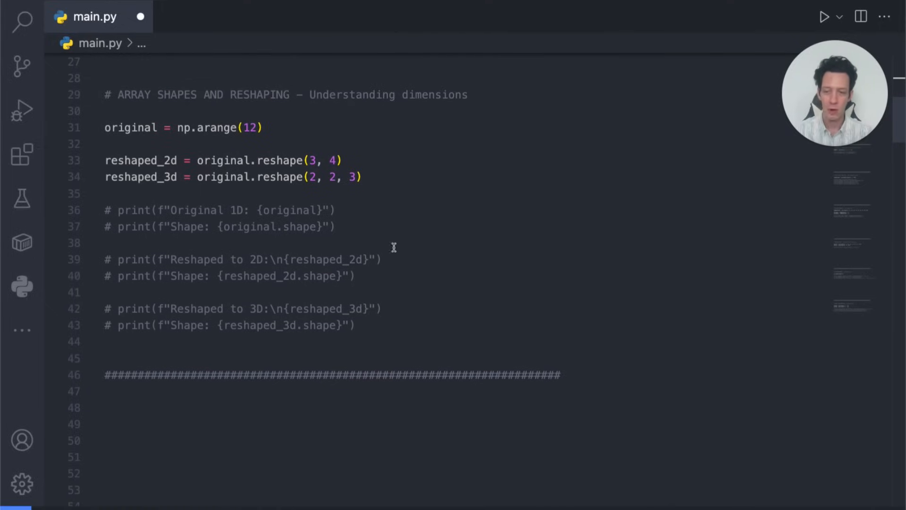
{"action": "scroll", "scroll_direction": "down", "scroll_amount": 3}
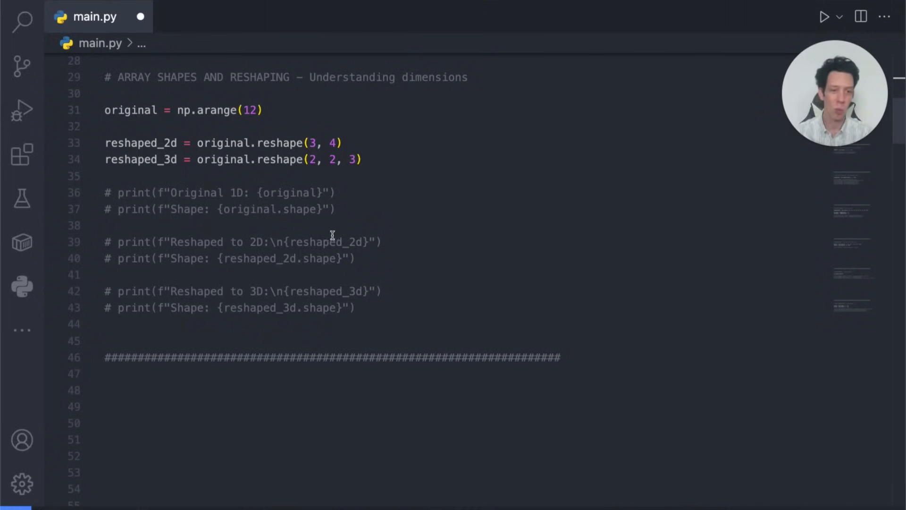
{"action": "mouse_move", "coordinate": [339, 218]}
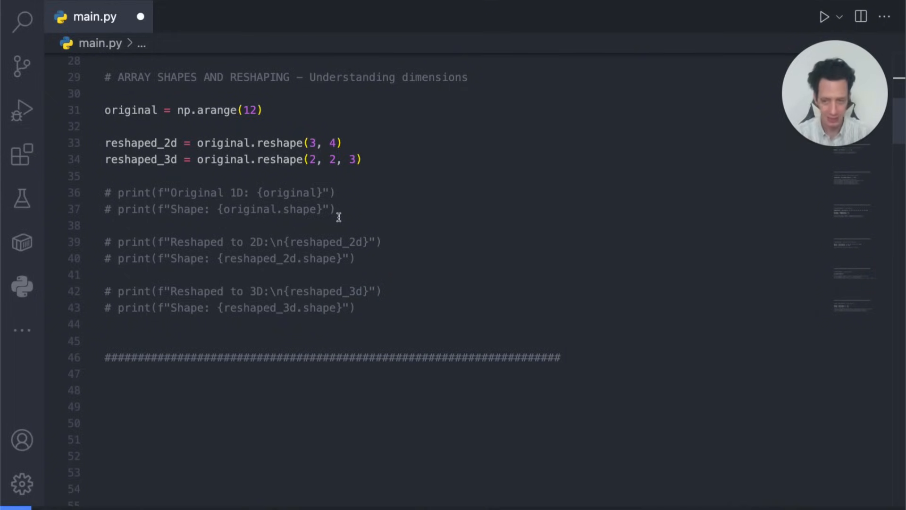
{"action": "type", "text": "#"}
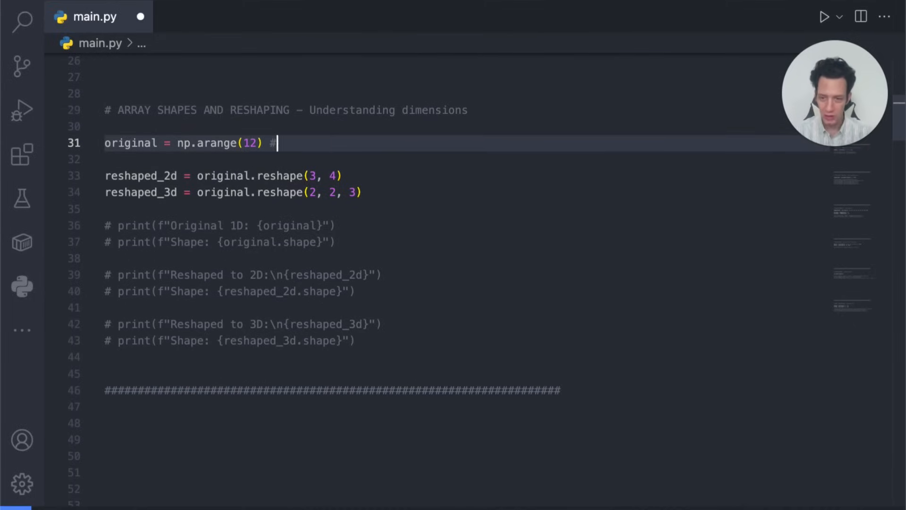
{"action": "type", "text": "1D"}
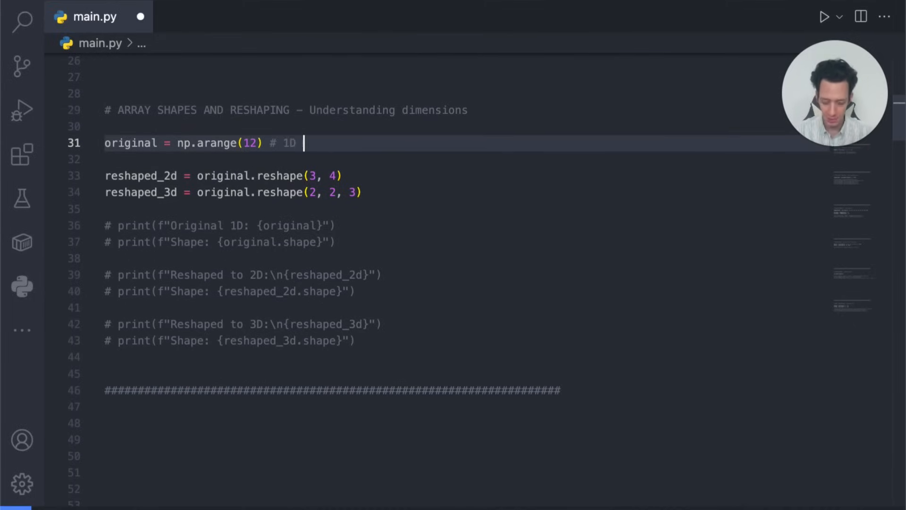
{"action": "type", "text": "Array"}
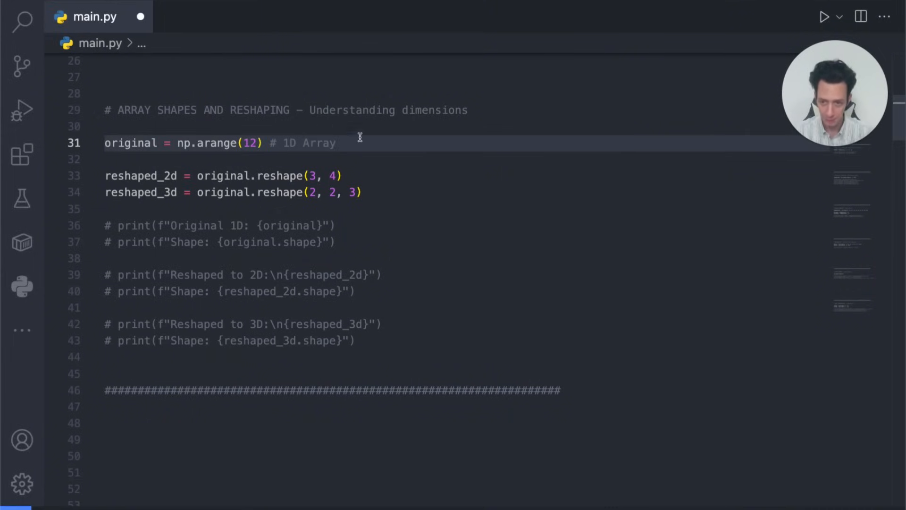
{"action": "mouse_move", "coordinate": [394, 163]}
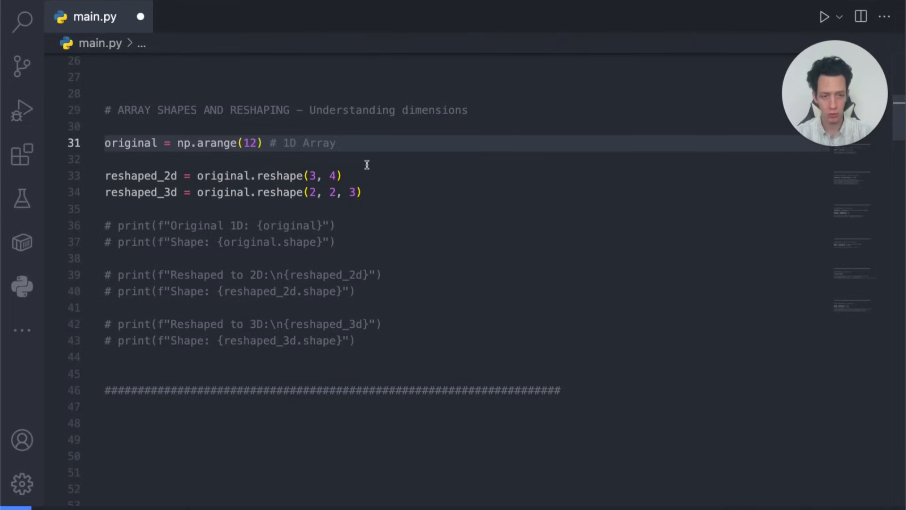
{"action": "mouse_move", "coordinate": [364, 194]}
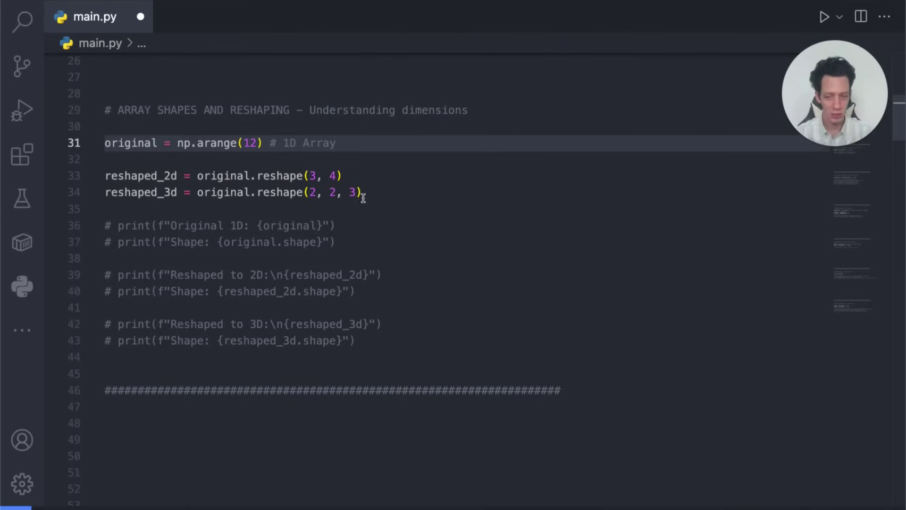
{"action": "double_click", "coordinate": [140, 192]}
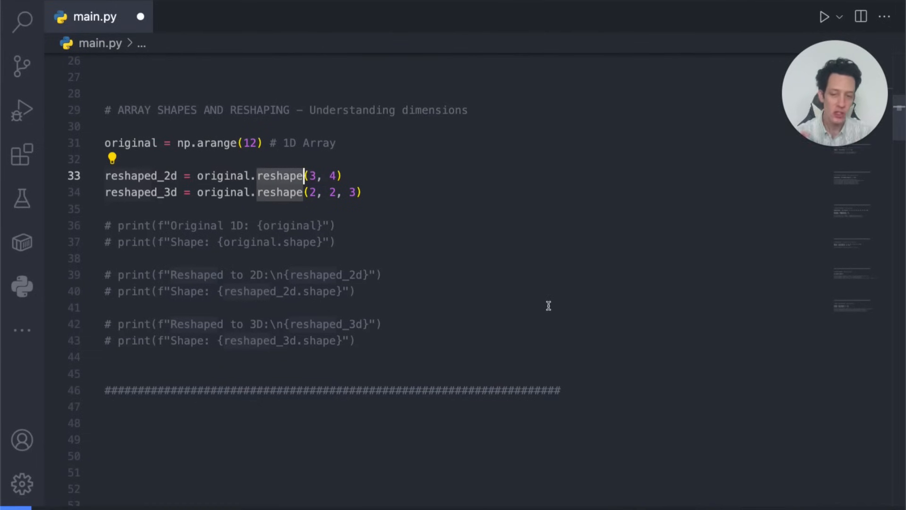
{"action": "mouse_move", "coordinate": [396, 247]}
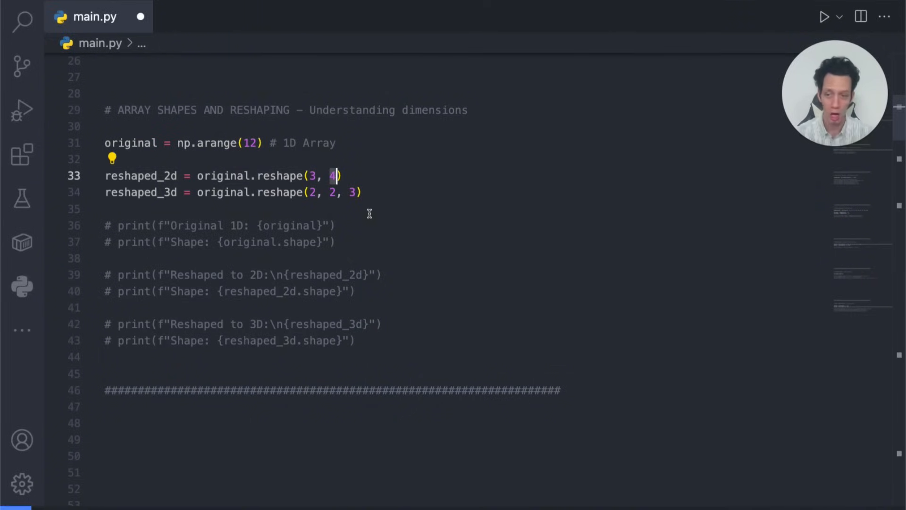
{"action": "mouse_move", "coordinate": [357, 259]}
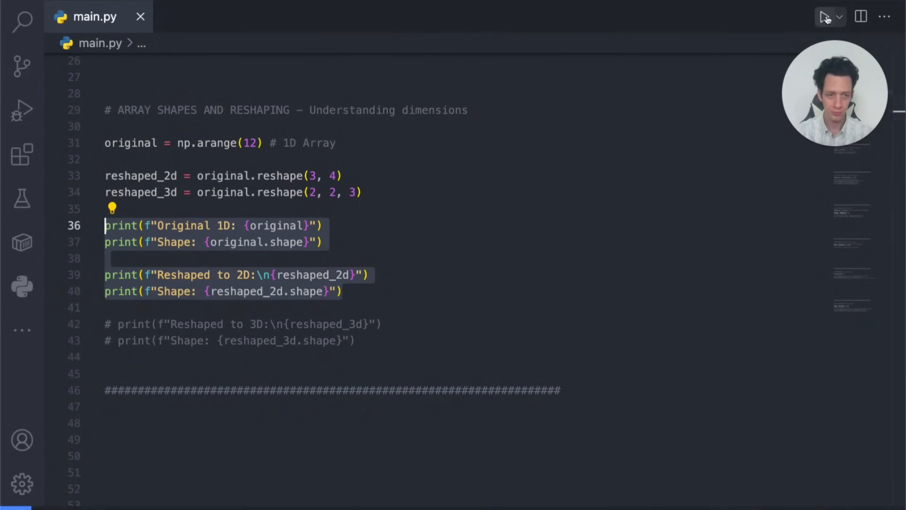
Run main.py to print the original array, its (3, 4) reshape and both shapes.
{"action": "left_click", "coordinate": [823, 16]}
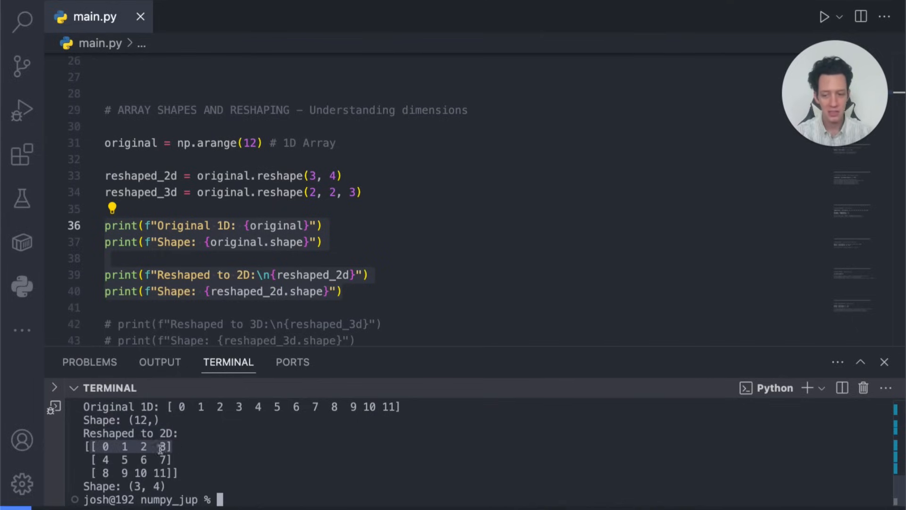
{"action": "mouse_move", "coordinate": [174, 472]}
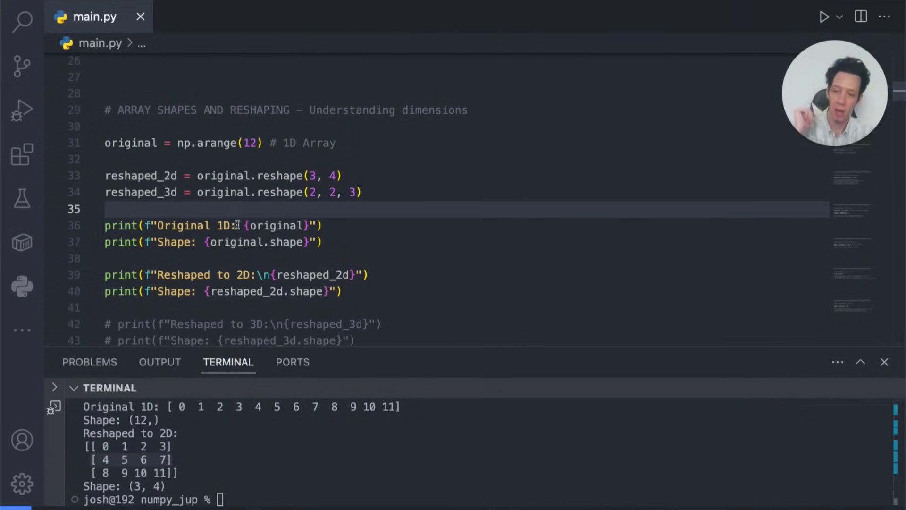
Highlight reshaped_3d and uncomment its print and shape print on lines 42–43.
{"action": "double_click", "coordinate": [140, 192]}
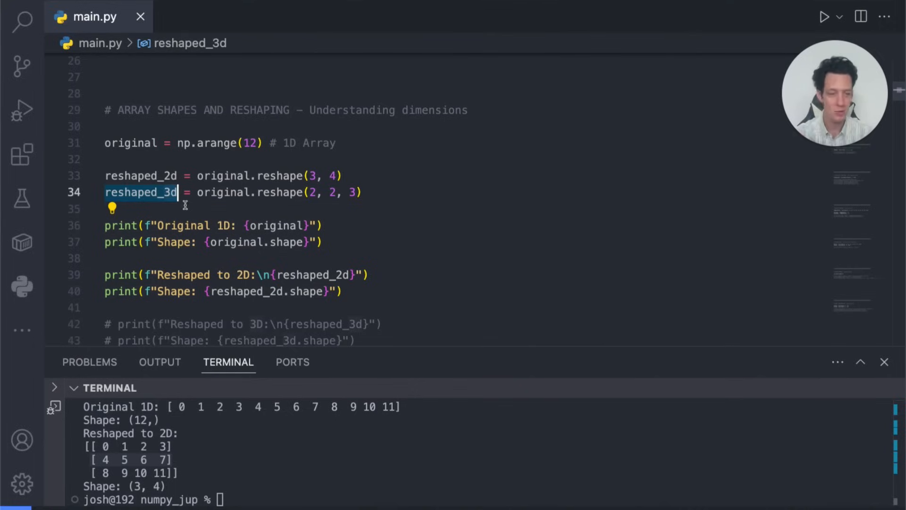
{"action": "left_click", "coordinate": [318, 192]}
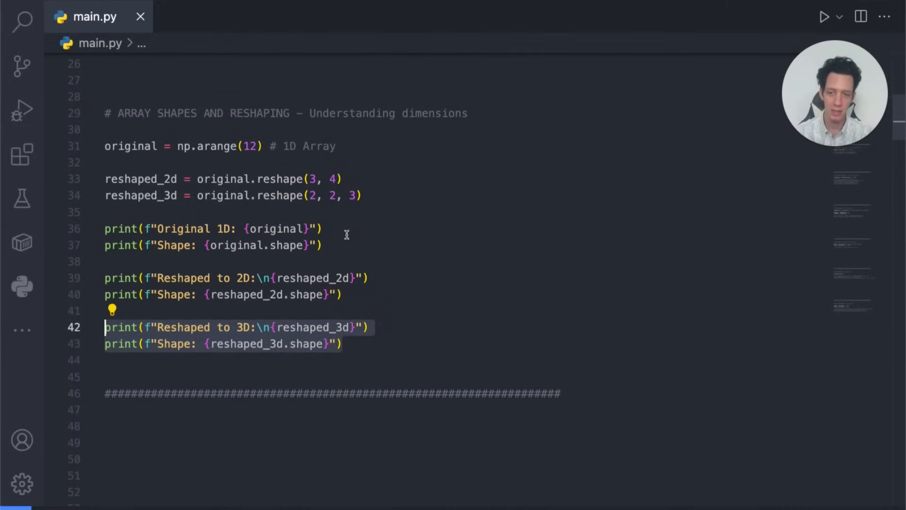
{"action": "mouse_move", "coordinate": [423, 228]}
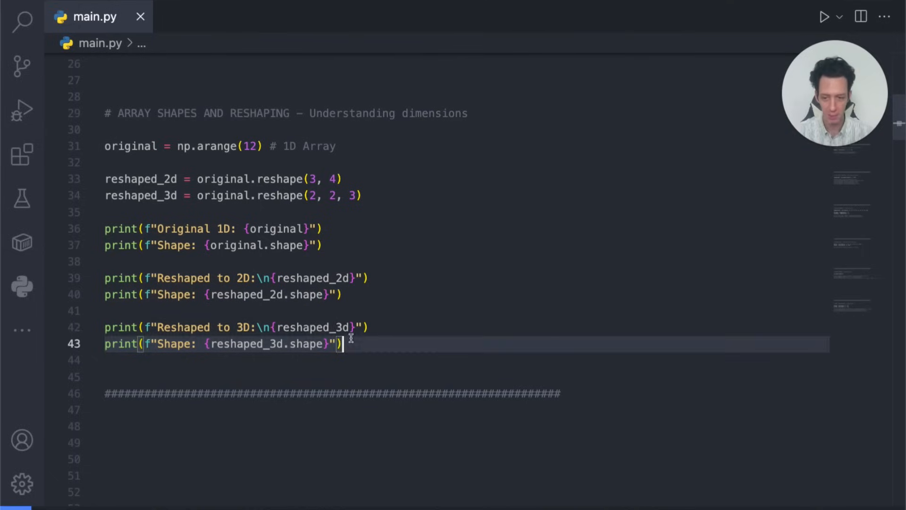
Scroll to the indexing and slicing section and type a trial slice x[4:10].
{"action": "scroll", "scroll_direction": "down", "scroll_amount": 3}
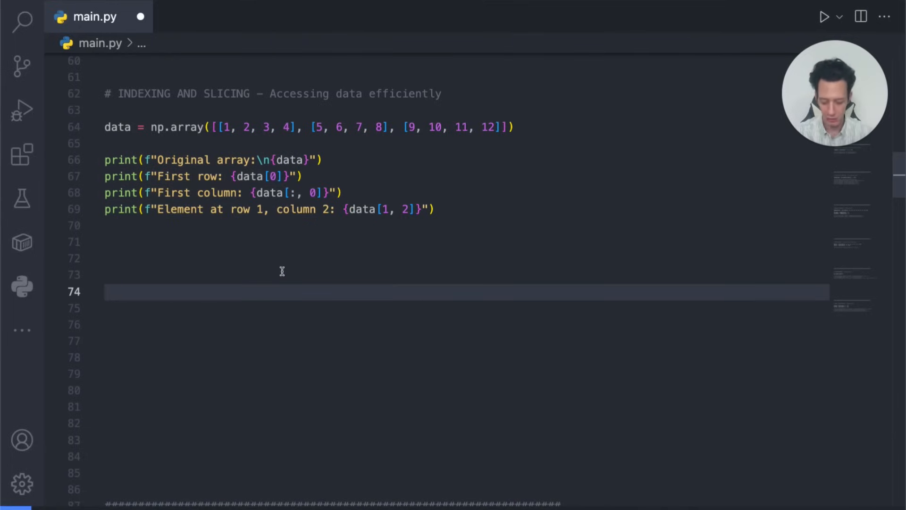
{"action": "type", "text": "x["}
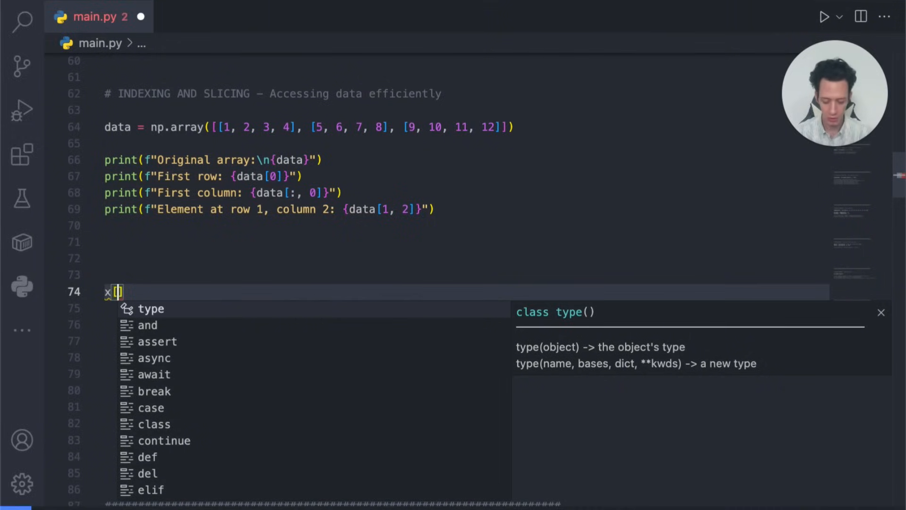
{"action": "type", "text": "4:10"}
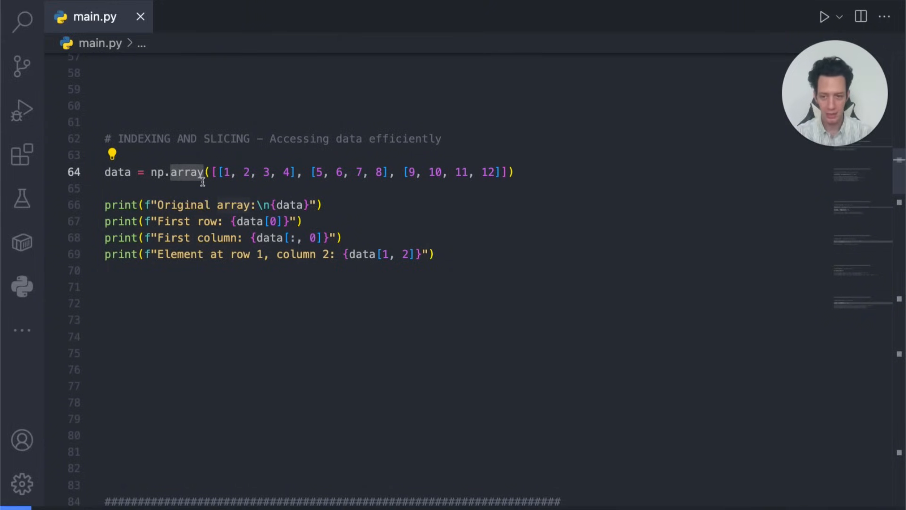
{"action": "mouse_move", "coordinate": [217, 187]}
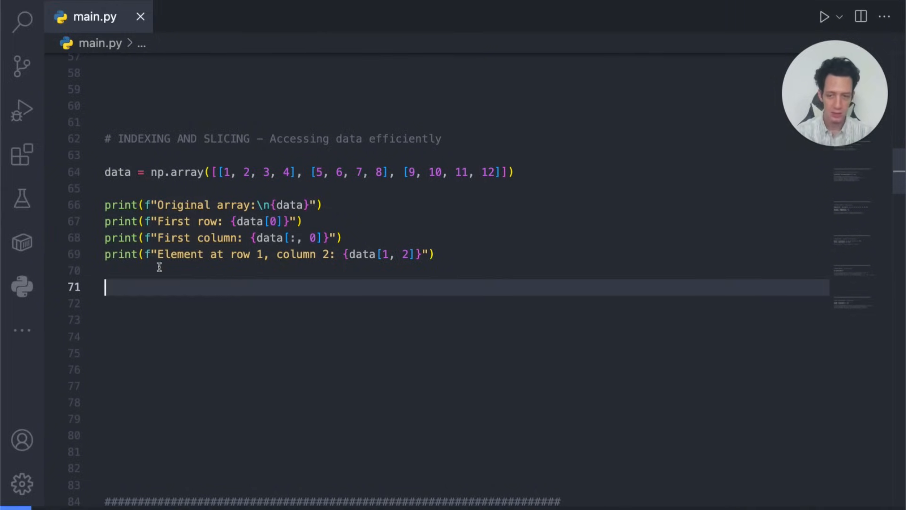
{"action": "mouse_move", "coordinate": [387, 254]}
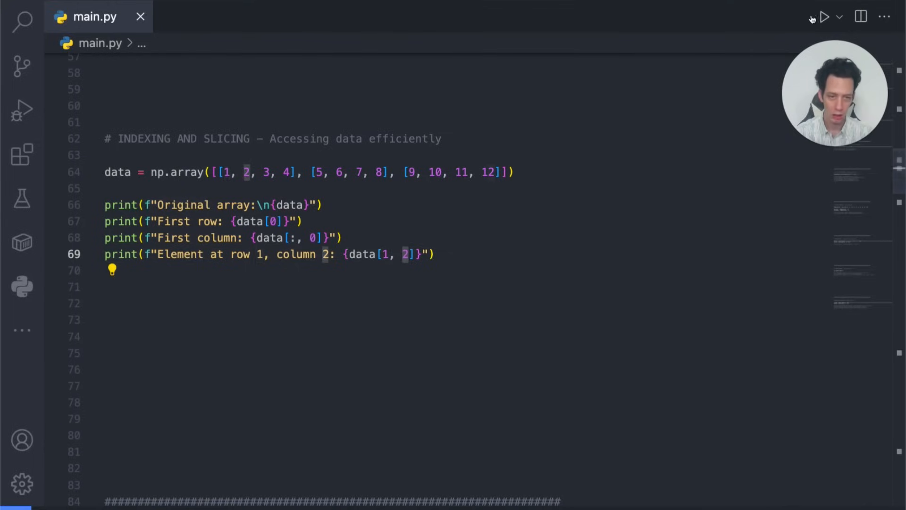
Run main.py to print first row [1 2 3 4], first column [1 5 9] and element 7.
{"action": "left_click", "coordinate": [825, 17]}
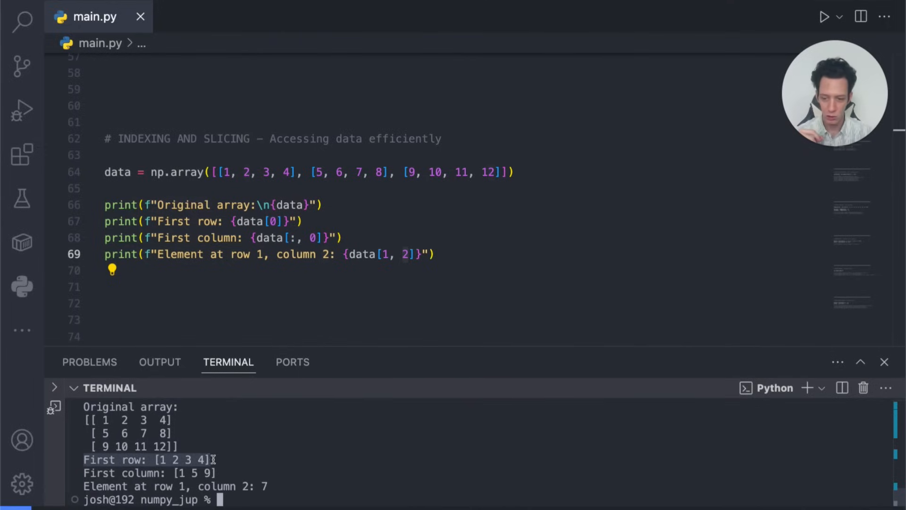
{"action": "mouse_move", "coordinate": [294, 171]}
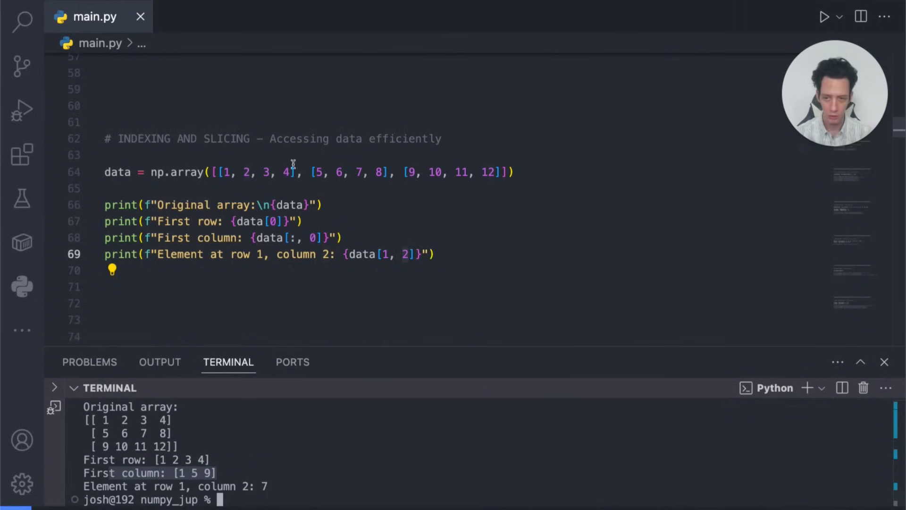
{"action": "mouse_move", "coordinate": [251, 238]}
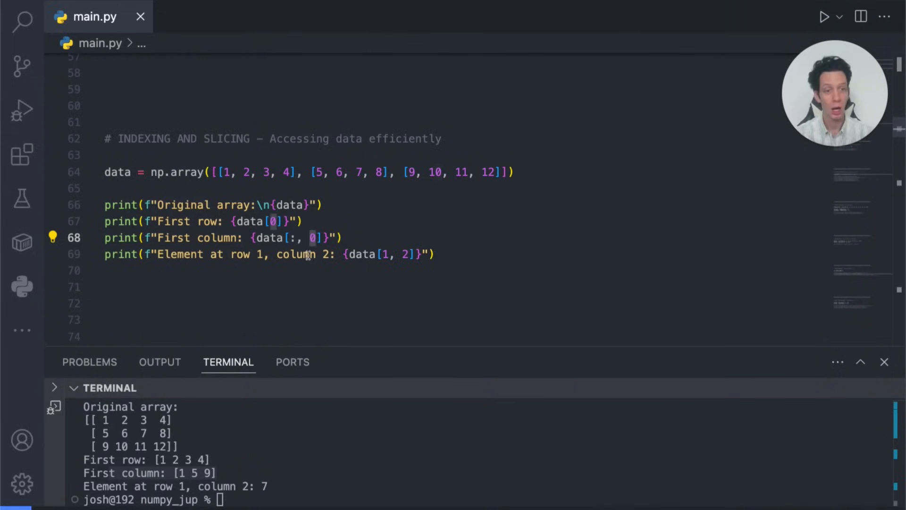
{"action": "mouse_move", "coordinate": [247, 322]}
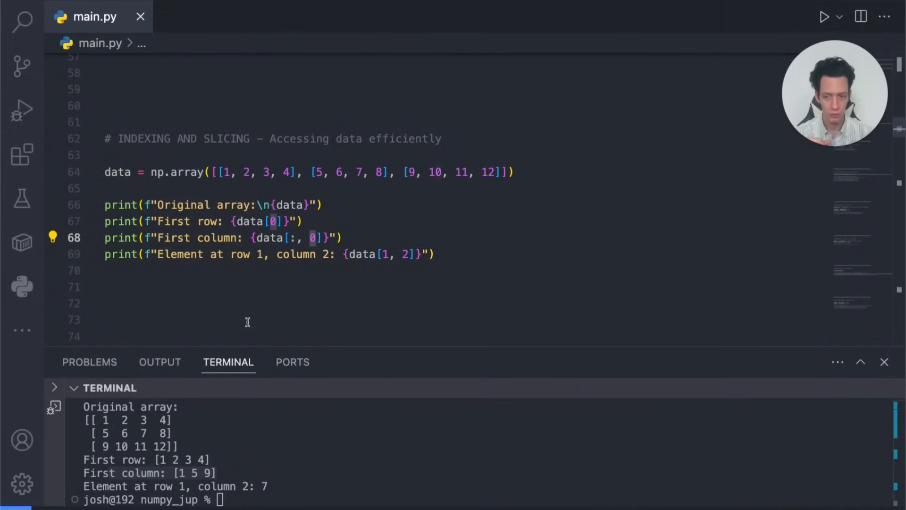
{"action": "mouse_move", "coordinate": [380, 255]}
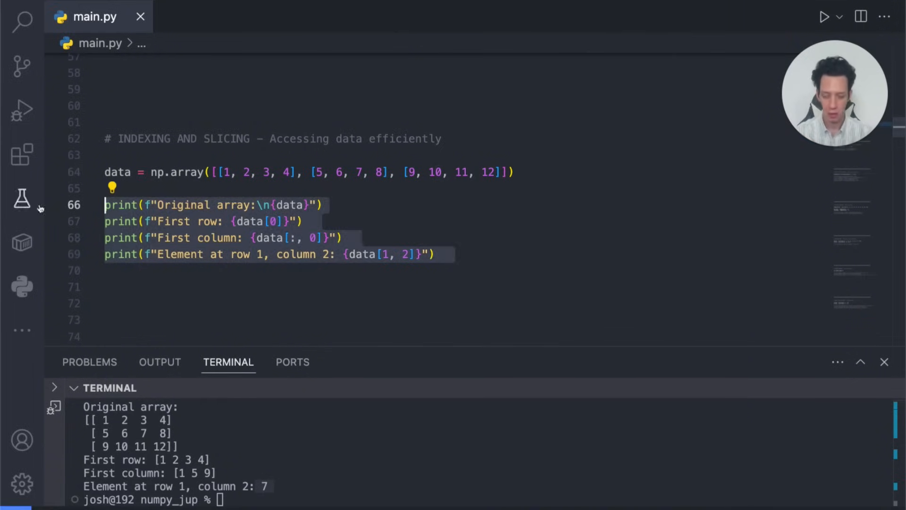
Run main.py to print square roots and exponentials of [1 2 3 4 5].
{"action": "scroll", "scroll_direction": "down", "scroll_amount": 3}
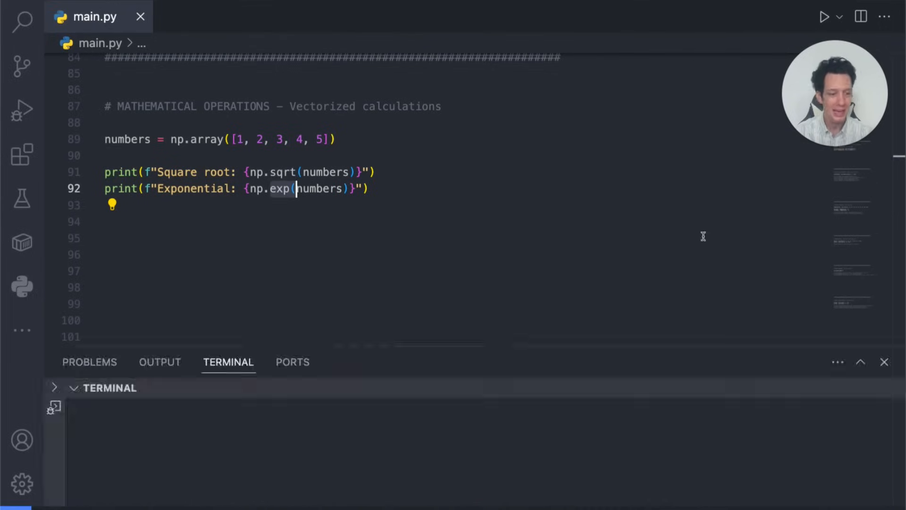
{"action": "left_click", "coordinate": [825, 15]}
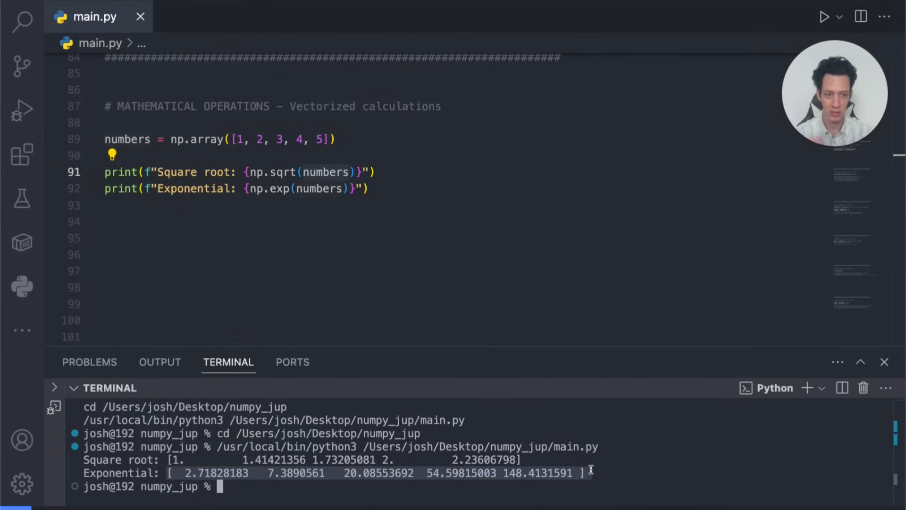
{"action": "mouse_move", "coordinate": [398, 224]}
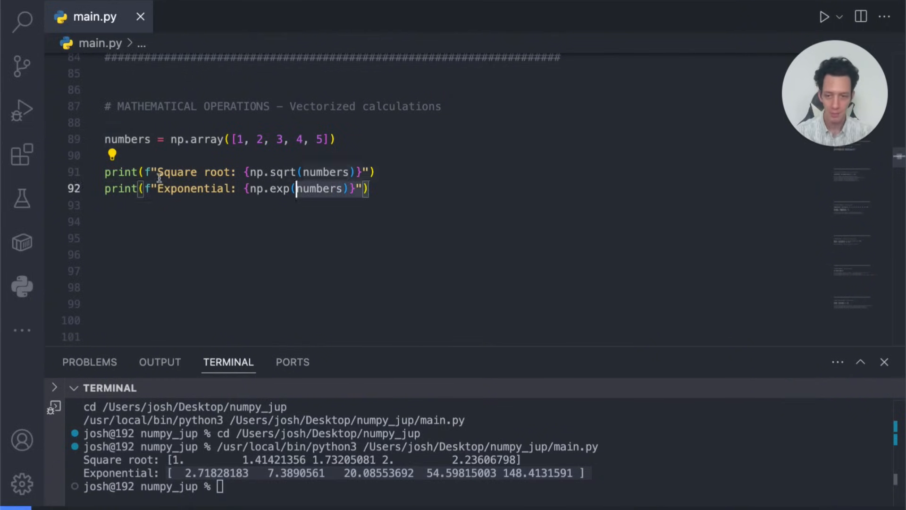
Comment out the sqrt and exp prints and type describe() below the statistical functions section.
{"action": "key", "text": "Cmd+/"}
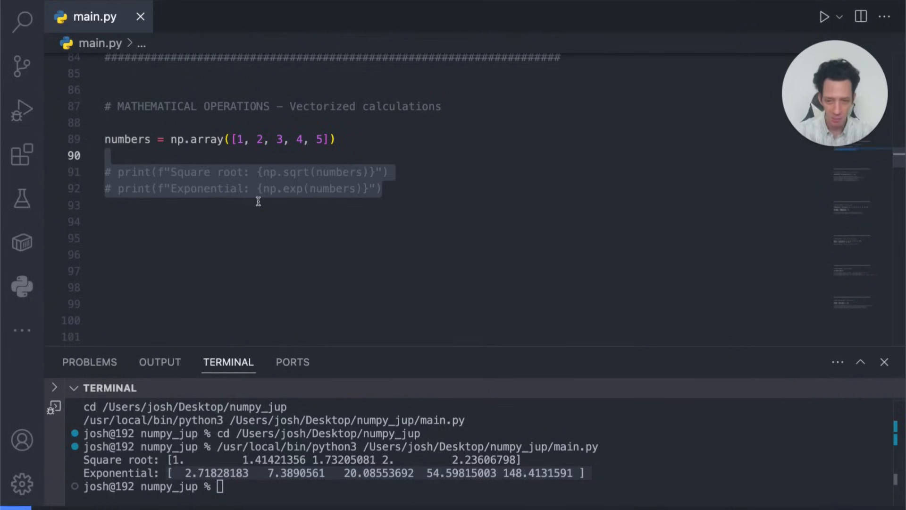
{"action": "scroll", "scroll_direction": "down", "scroll_amount": 3}
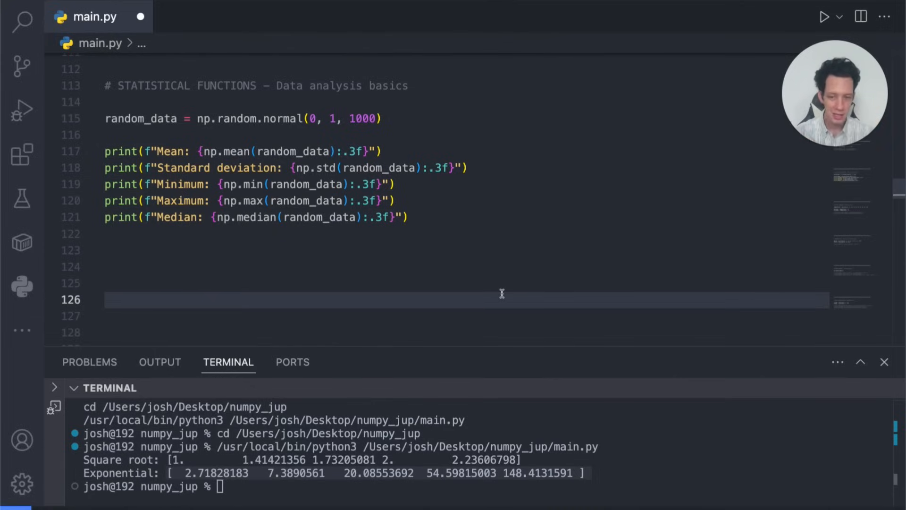
{"action": "type", "text": "d"}
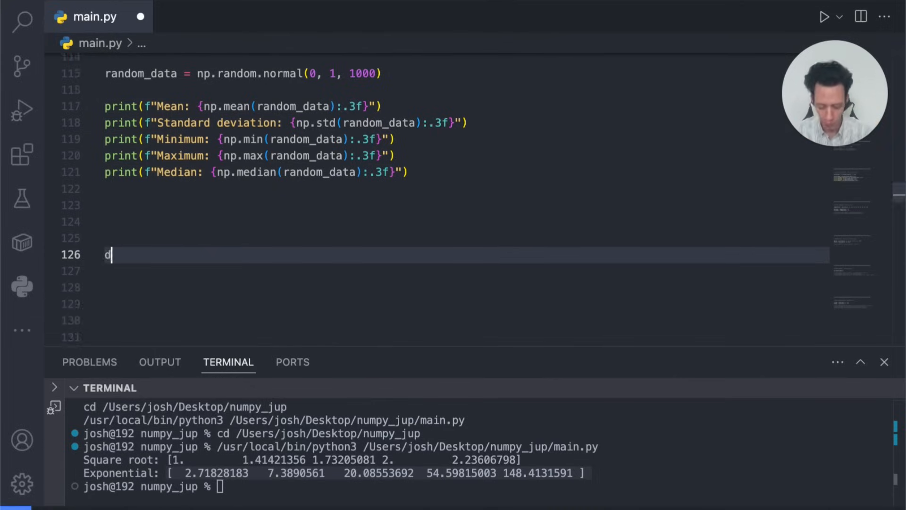
{"action": "type", "text": "escribe()"}
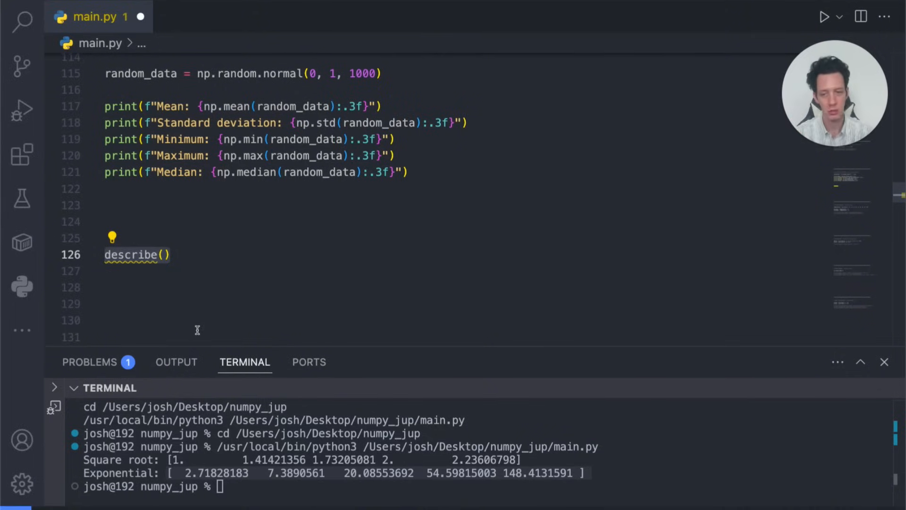
{"action": "mouse_move", "coordinate": [205, 295]}
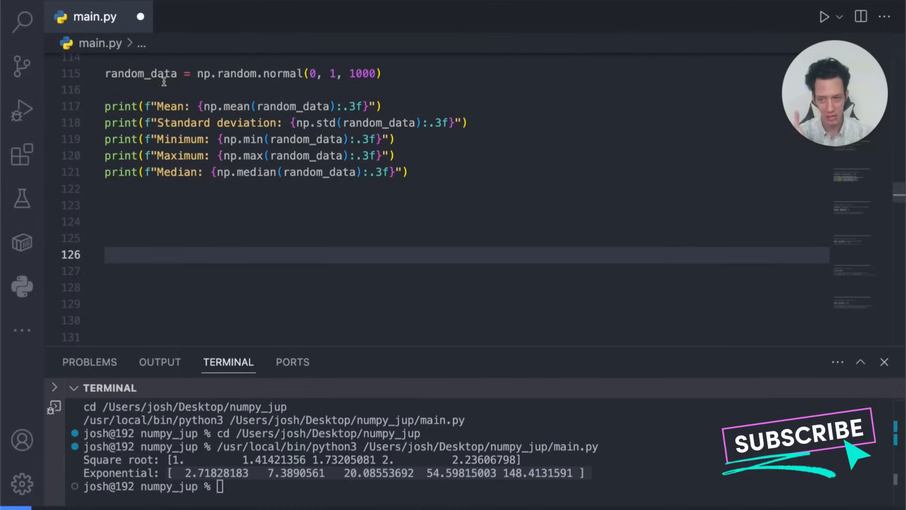
Set a breakpoint on the random_data line 115 and highlight normal and 1000.
{"action": "left_click", "coordinate": [49, 73]}
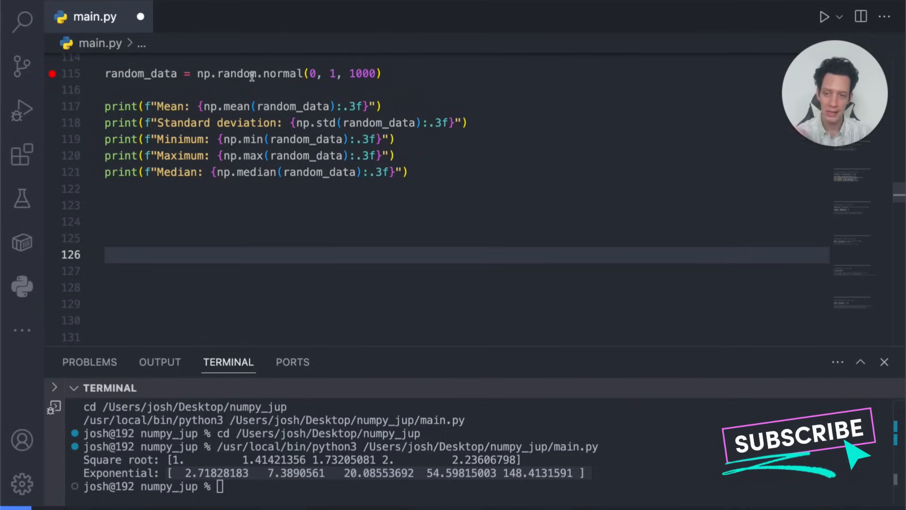
{"action": "double_click", "coordinate": [286, 74]}
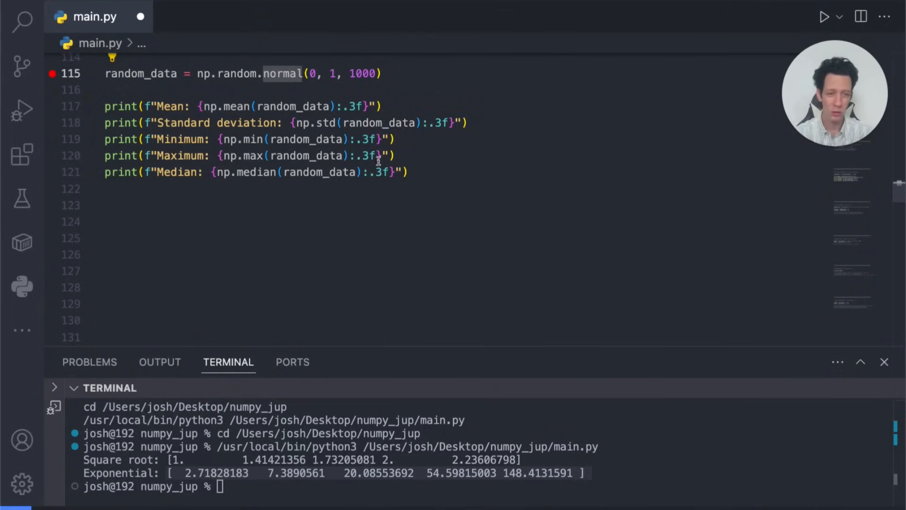
{"action": "double_click", "coordinate": [364, 73]}
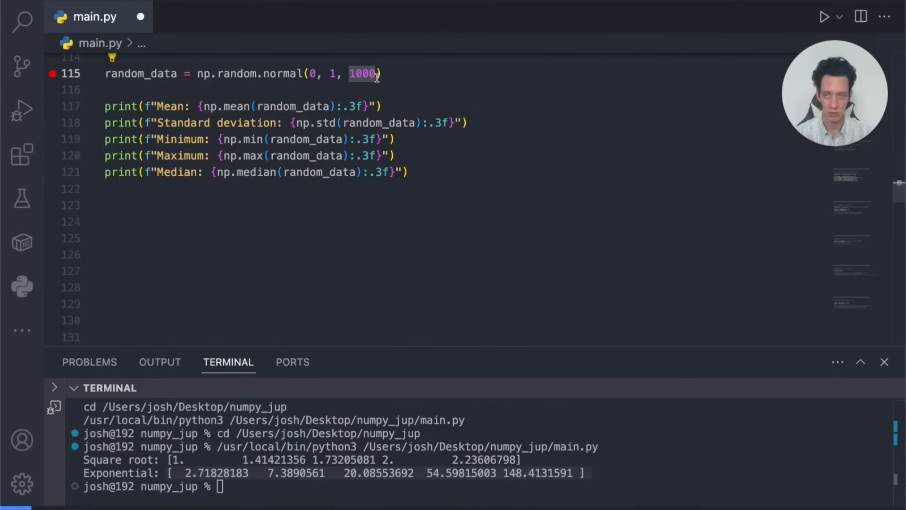
{"action": "mouse_move", "coordinate": [327, 83]}
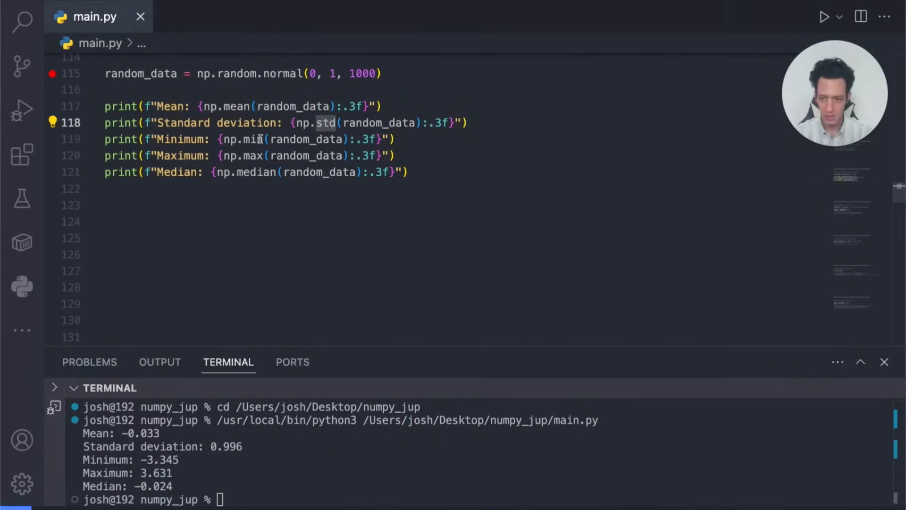
{"action": "mouse_move", "coordinate": [252, 283]}
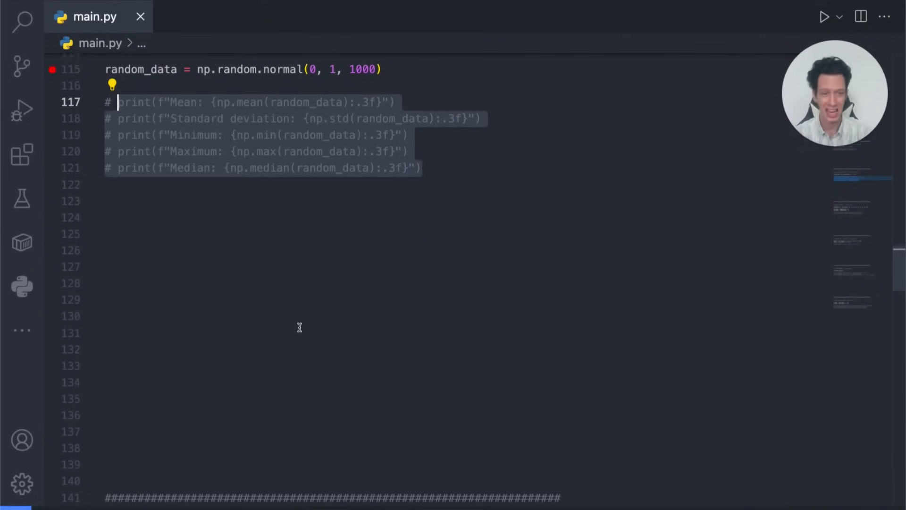
Uncomment the hot_days and cold_days print lines in the boolean indexing section.
{"action": "scroll", "scroll_direction": "down", "scroll_amount": 3}
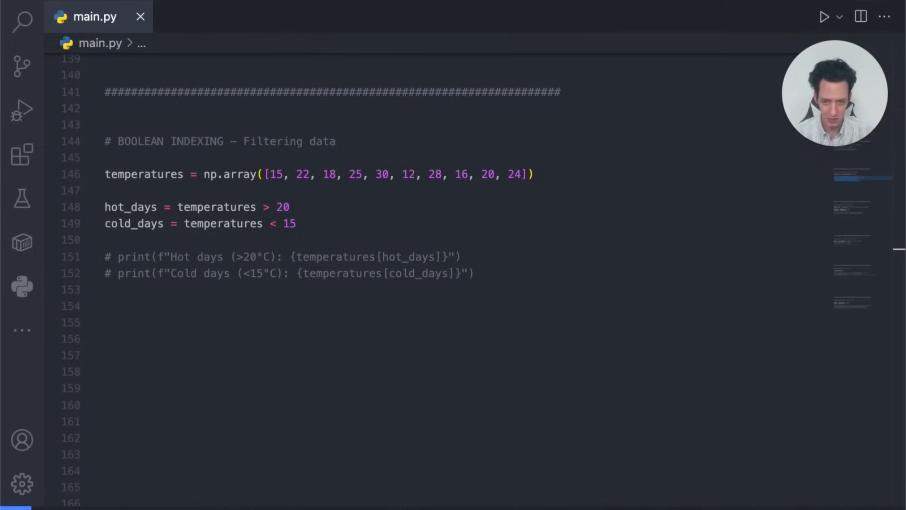
{"action": "mouse_move", "coordinate": [211, 183]}
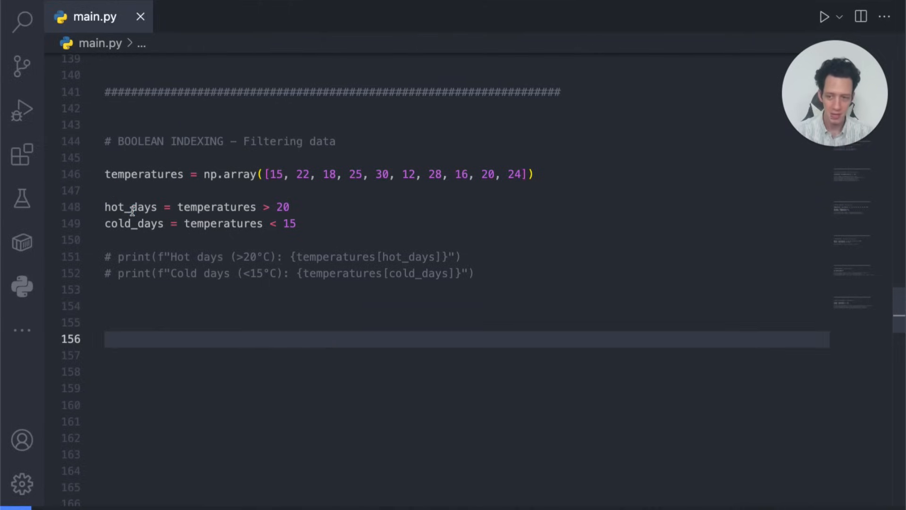
{"action": "double_click", "coordinate": [130, 206]}
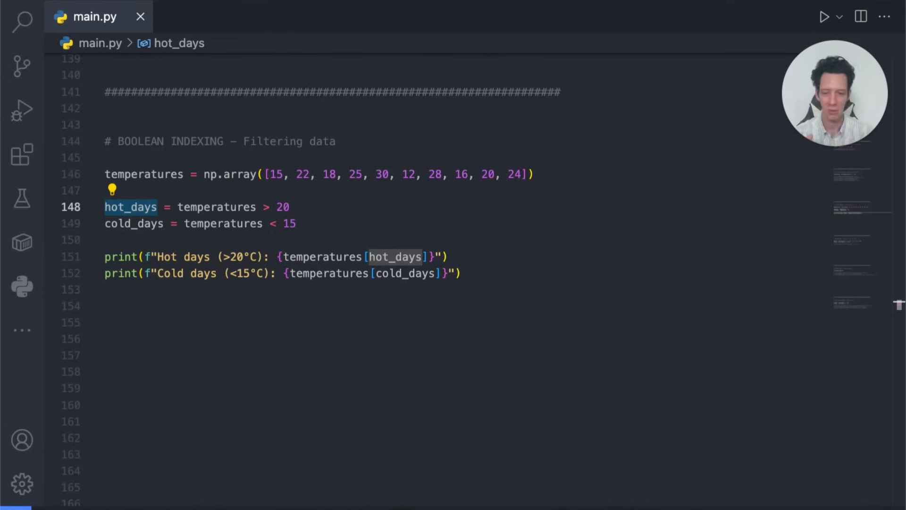
{"action": "mouse_move", "coordinate": [513, 145]}
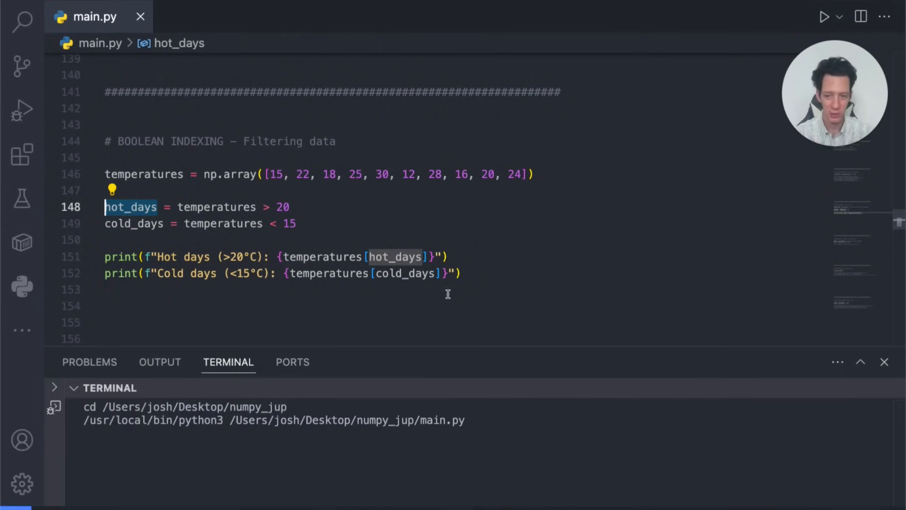
{"action": "mouse_move", "coordinate": [248, 212]}
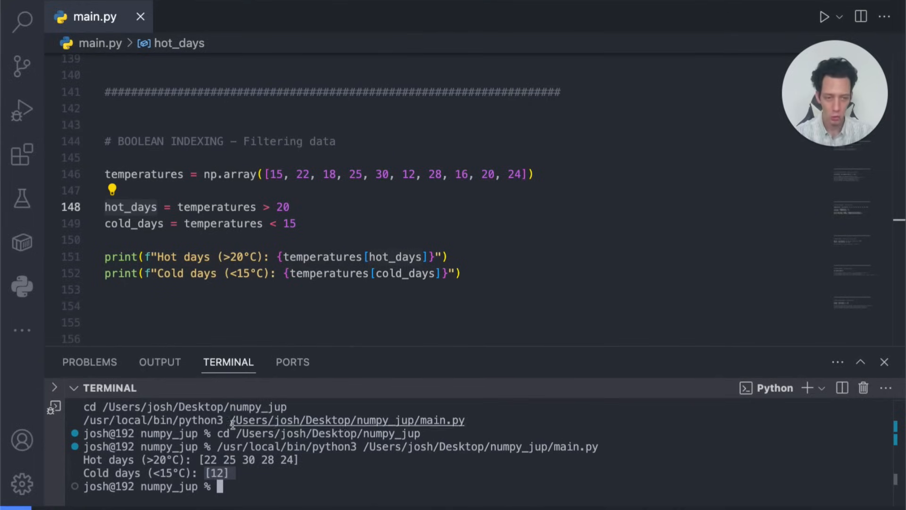
{"action": "left_click", "coordinate": [263, 223]}
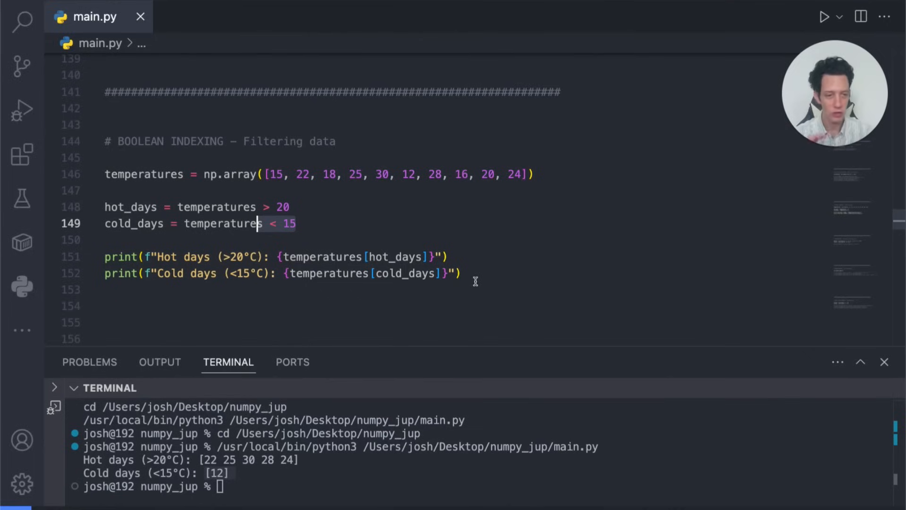
{"action": "mouse_move", "coordinate": [475, 277]}
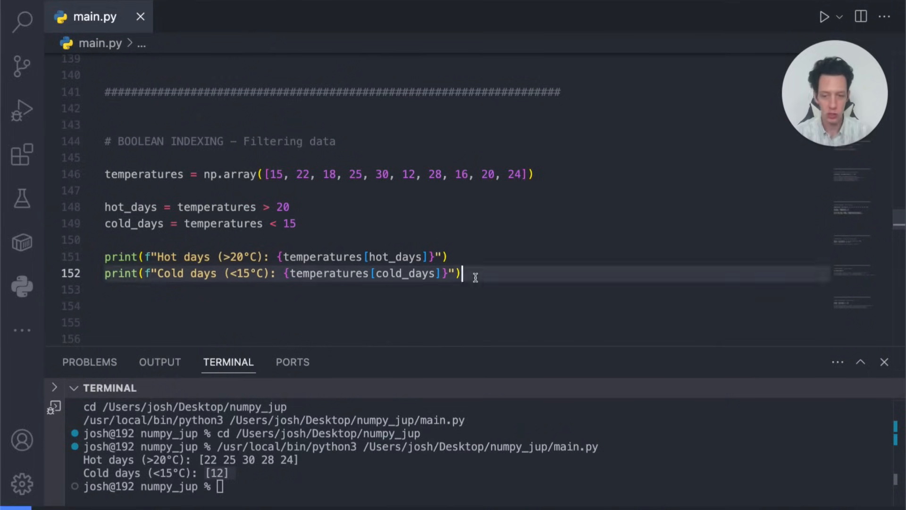
{"action": "key", "text": "Cmd+/"}
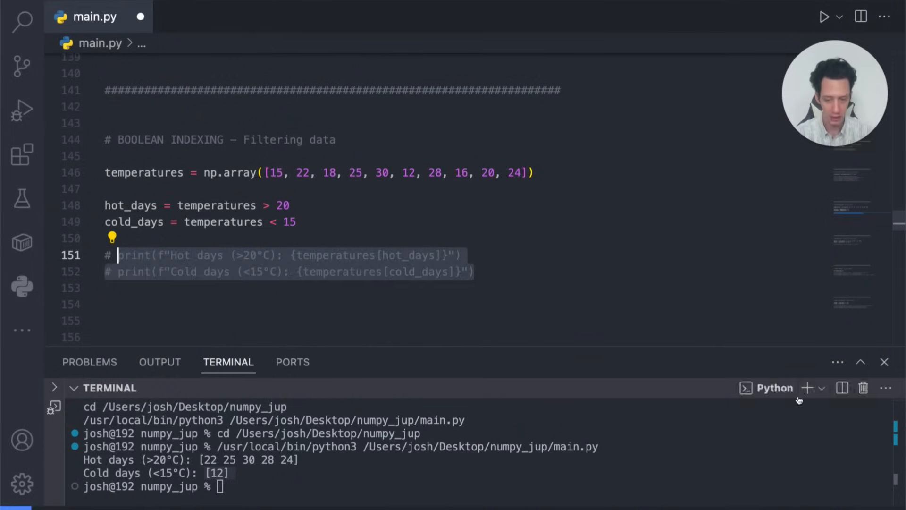
{"action": "left_click", "coordinate": [863, 387]}
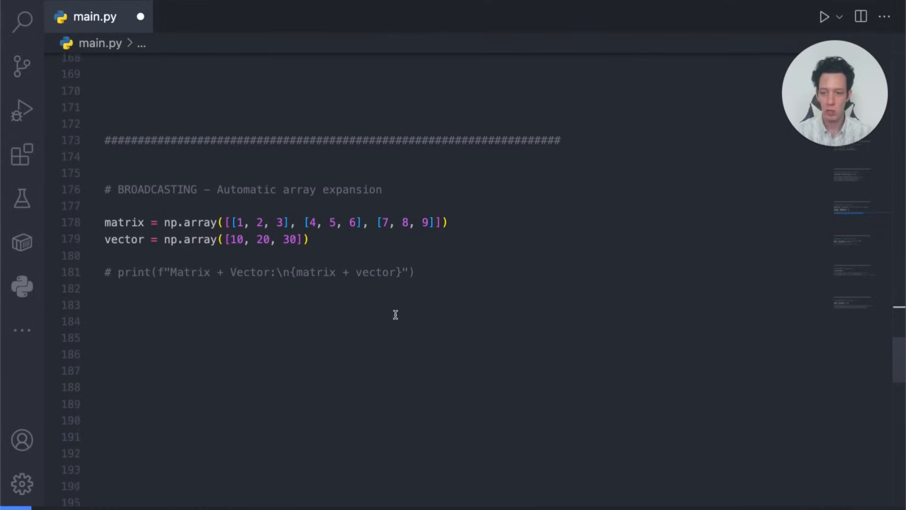
Uncomment the matrix + vector print on line 181 in the broadcasting section.
{"action": "scroll", "scroll_direction": "down", "scroll_amount": 3}
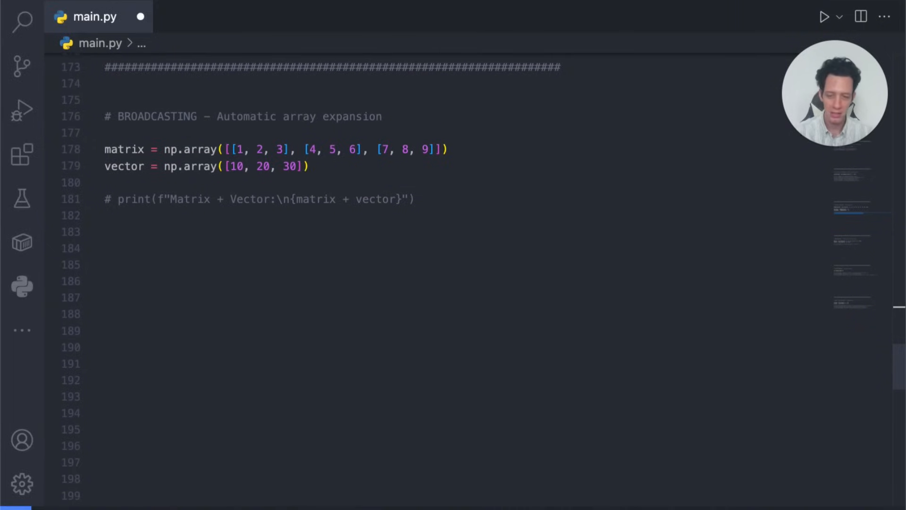
{"action": "mouse_move", "coordinate": [326, 249]}
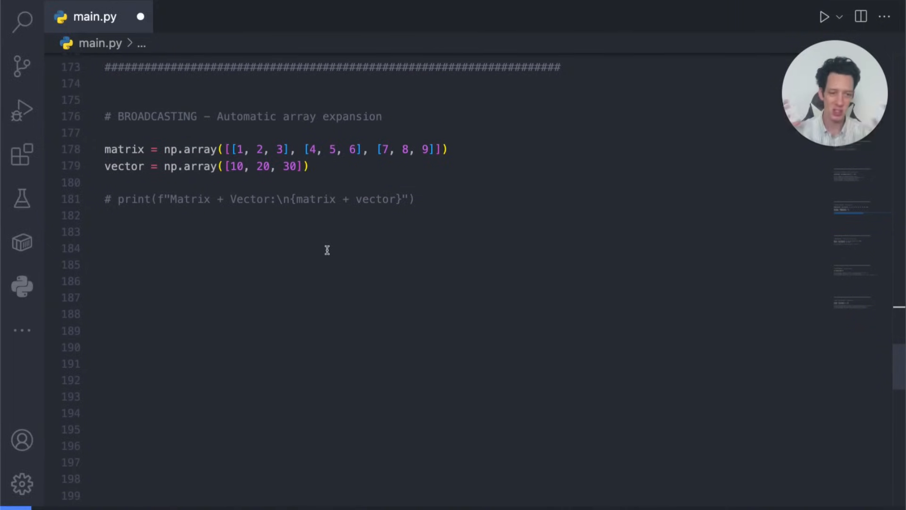
{"action": "mouse_move", "coordinate": [397, 256]}
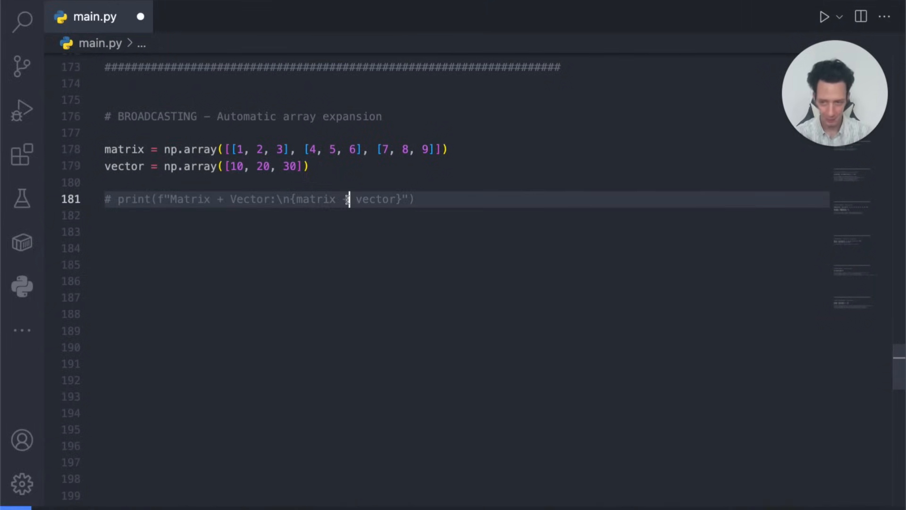
{"action": "key", "text": "Backspace"}
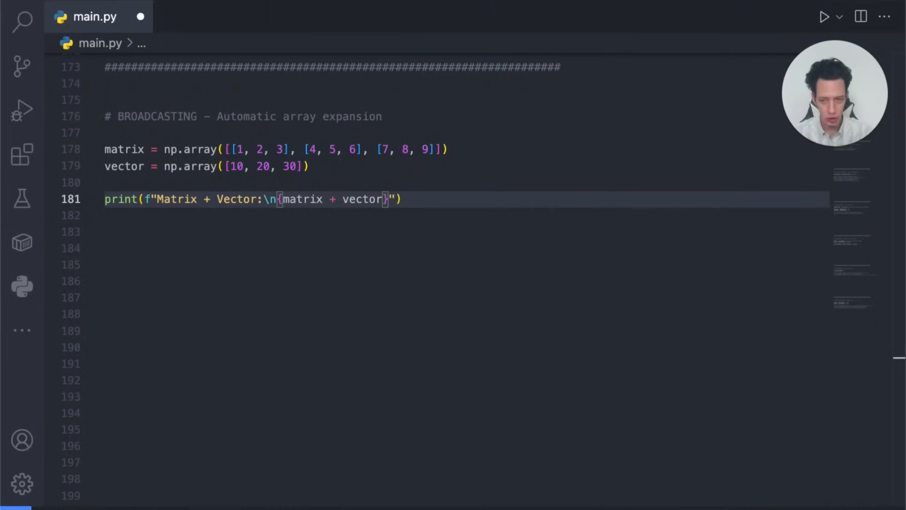
{"action": "mouse_move", "coordinate": [243, 169]}
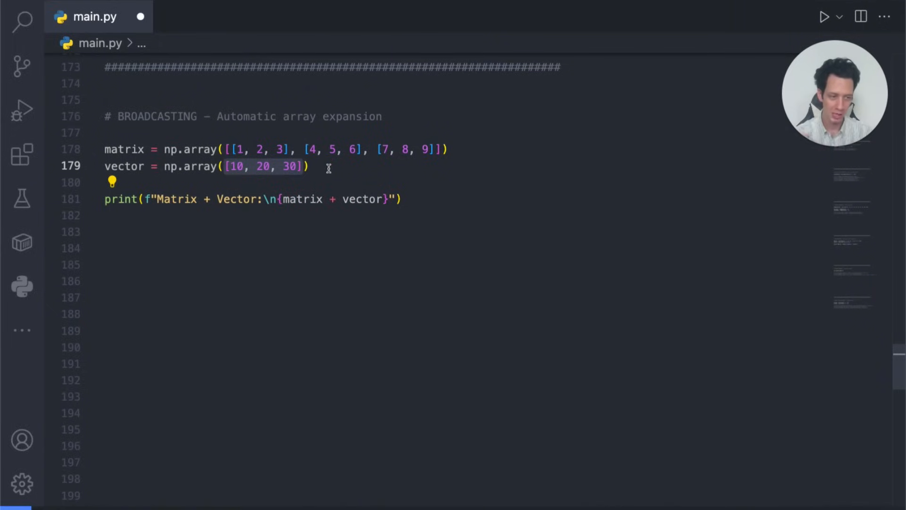
{"action": "mouse_move", "coordinate": [362, 182]}
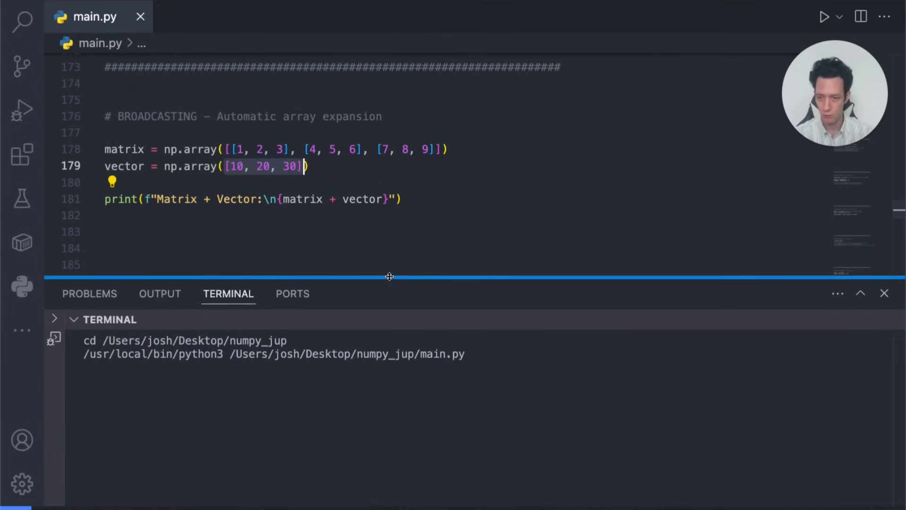
{"action": "mouse_move", "coordinate": [326, 290]}
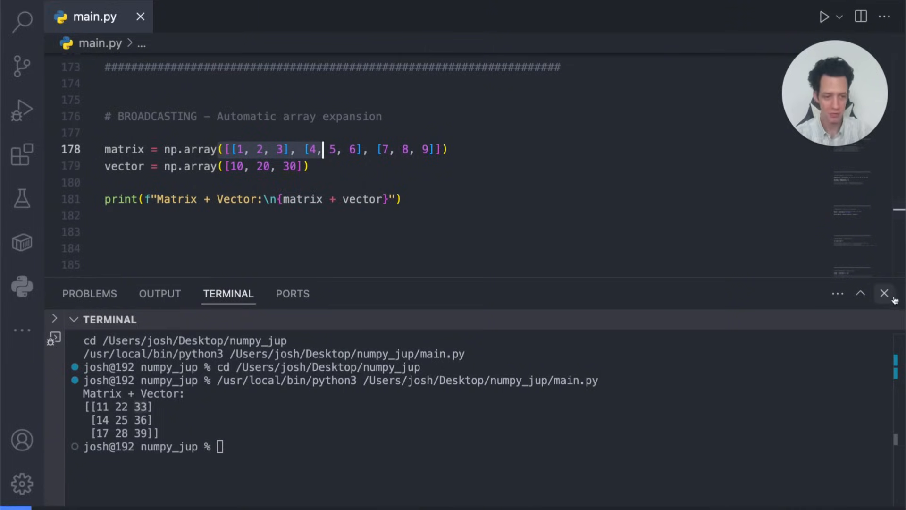
Close the terminal showing the broadcast sum and comment line 181 back out.
{"action": "left_click", "coordinate": [884, 293]}
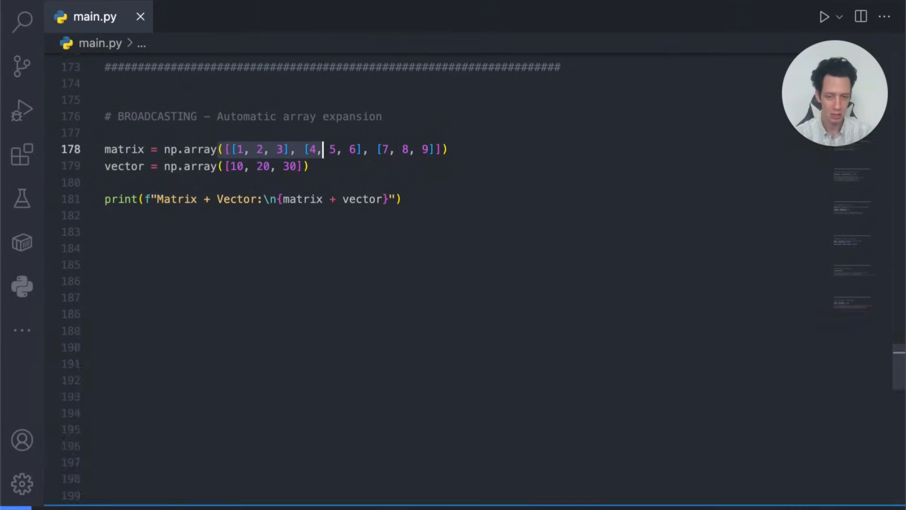
{"action": "key", "text": "ctrl+/"}
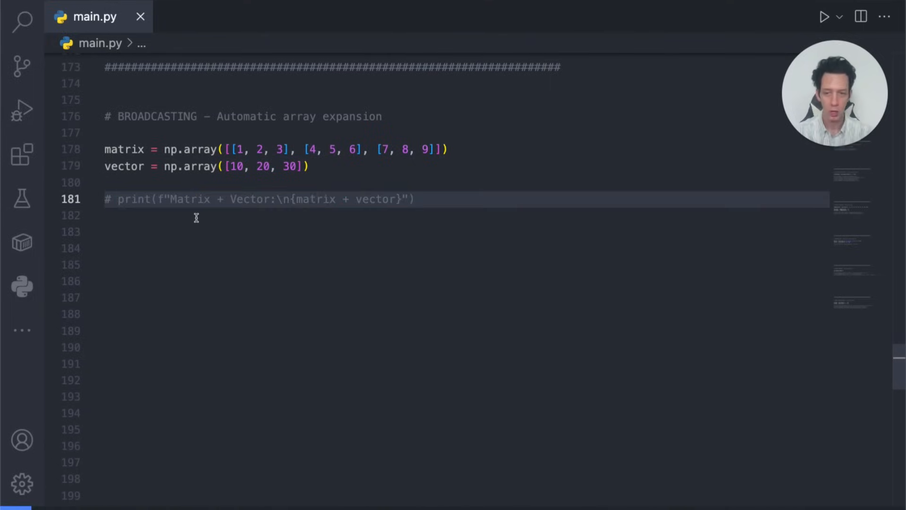
Scroll down to the random numbers section with seed 42 and its three prints.
{"action": "scroll", "scroll_direction": "down", "scroll_amount": 3}
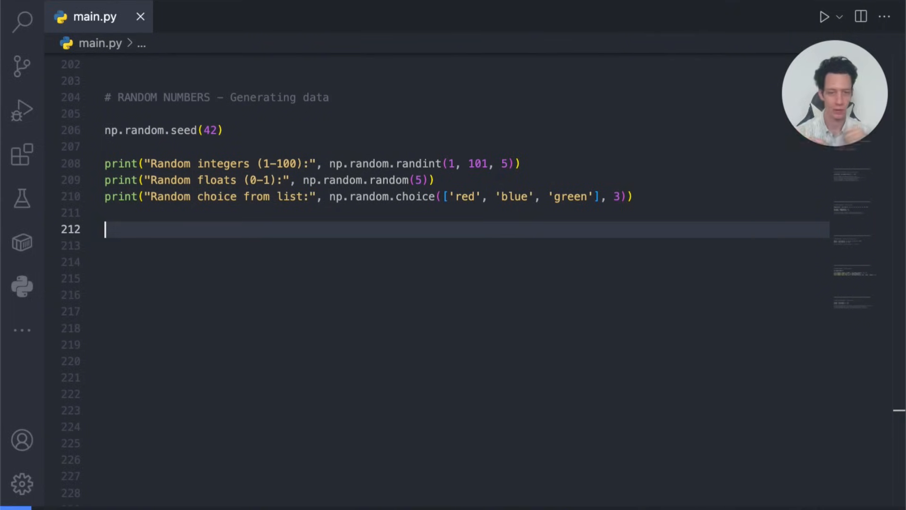
{"action": "mouse_move", "coordinate": [557, 244]}
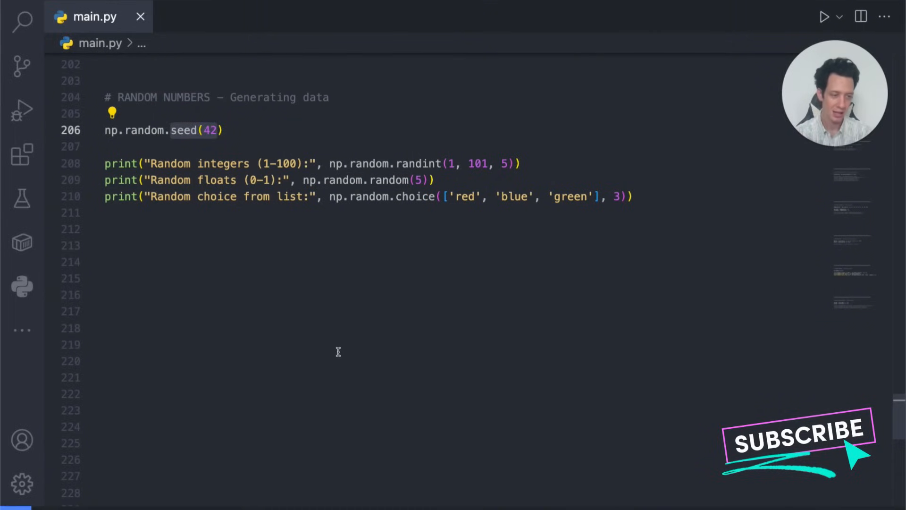
{"action": "mouse_move", "coordinate": [316, 115]}
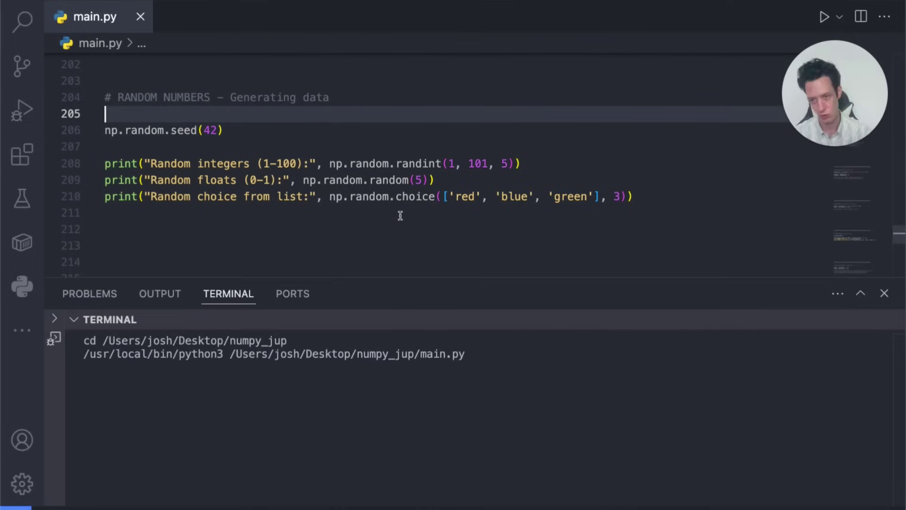
{"action": "mouse_move", "coordinate": [458, 196]}
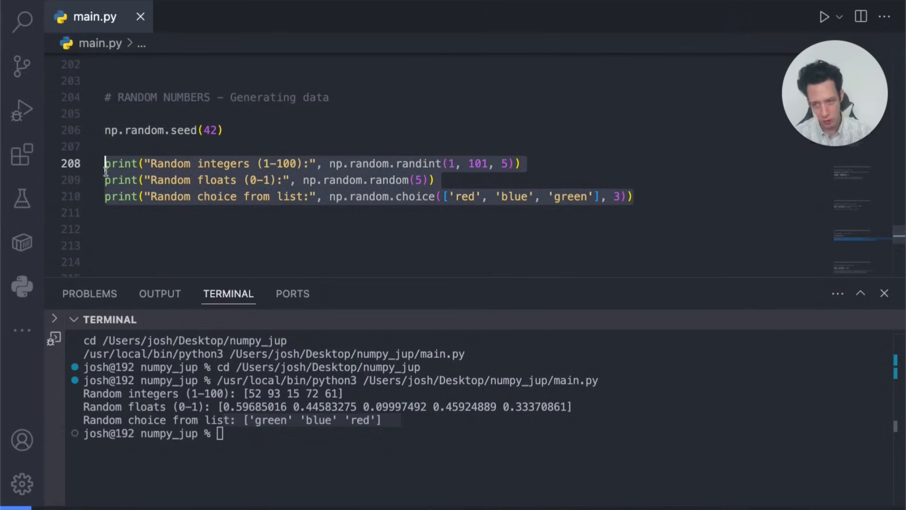
Comment out the random integer, float and choice prints on lines 208–210.
{"action": "key", "text": "Cmd+/"}
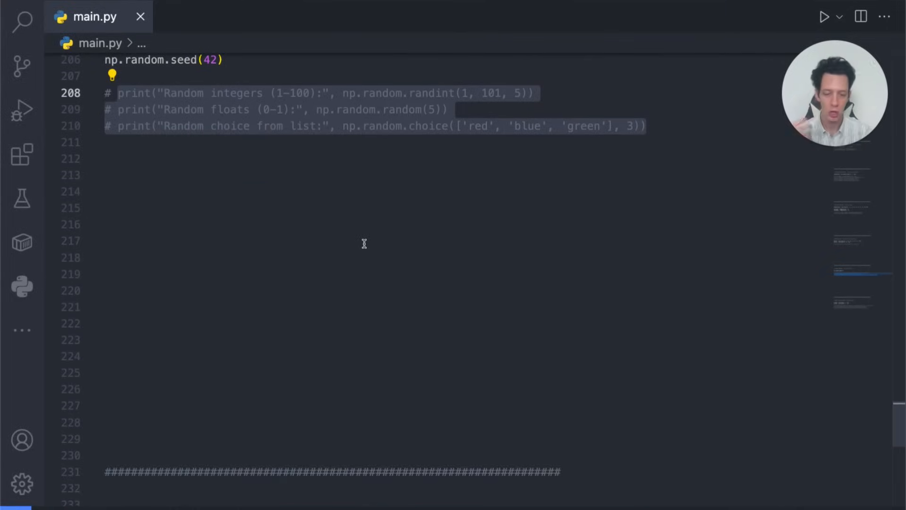
Uncomment the concatenate, vstack and hstack prints and run main.py to show them.
{"action": "scroll", "scroll_direction": "down", "scroll_amount": 3}
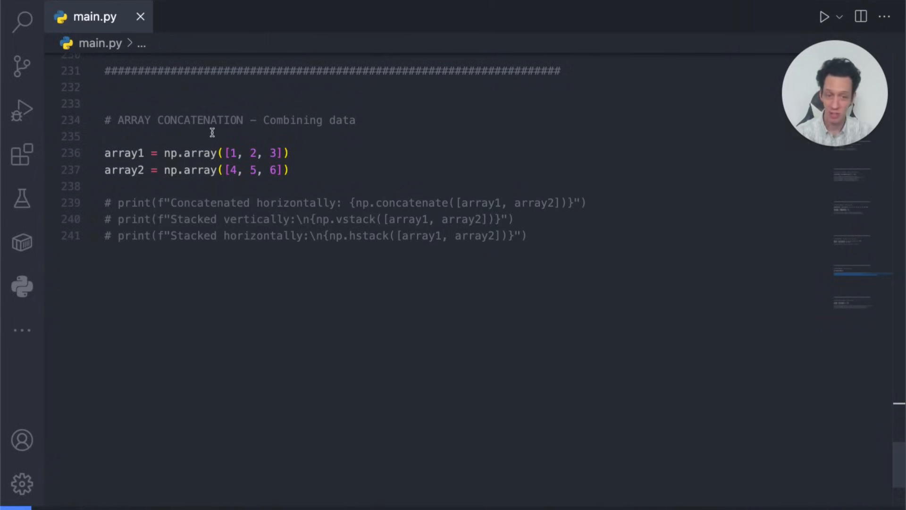
{"action": "mouse_move", "coordinate": [254, 250]}
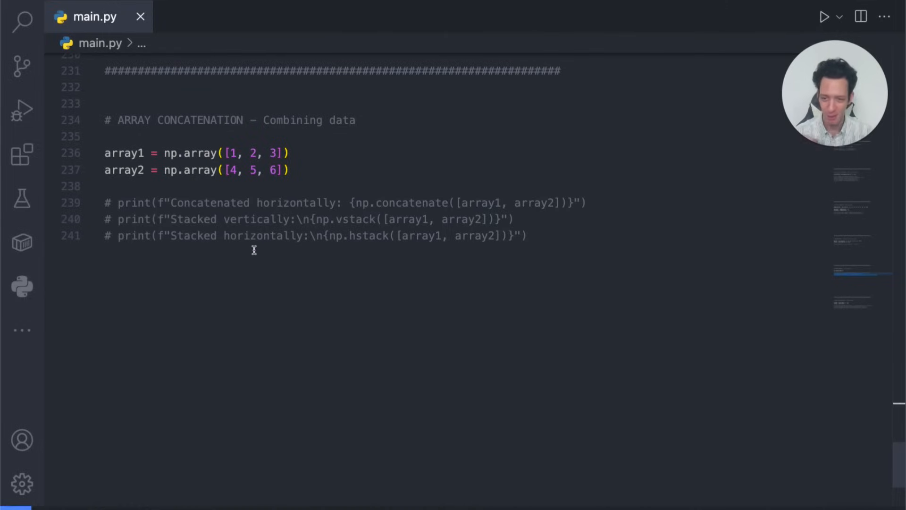
{"action": "double_click", "coordinate": [124, 153]}
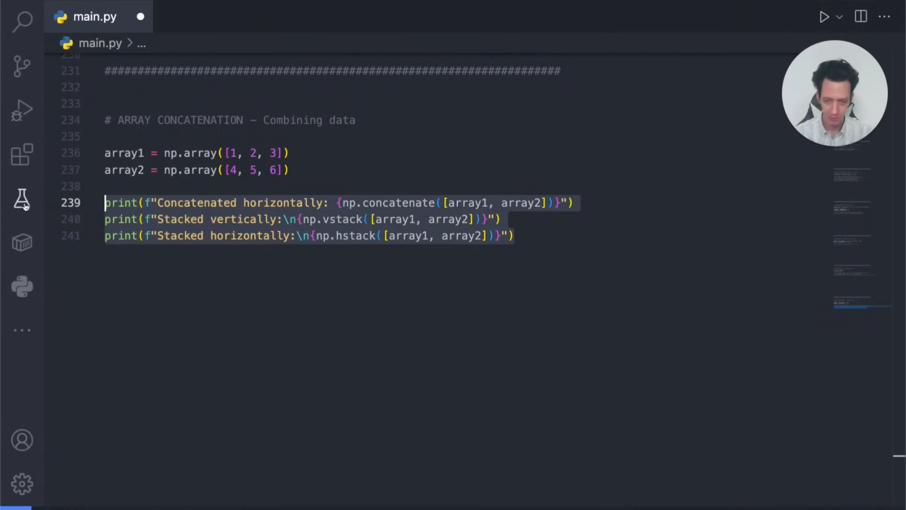
{"action": "left_click", "coordinate": [513, 235]}
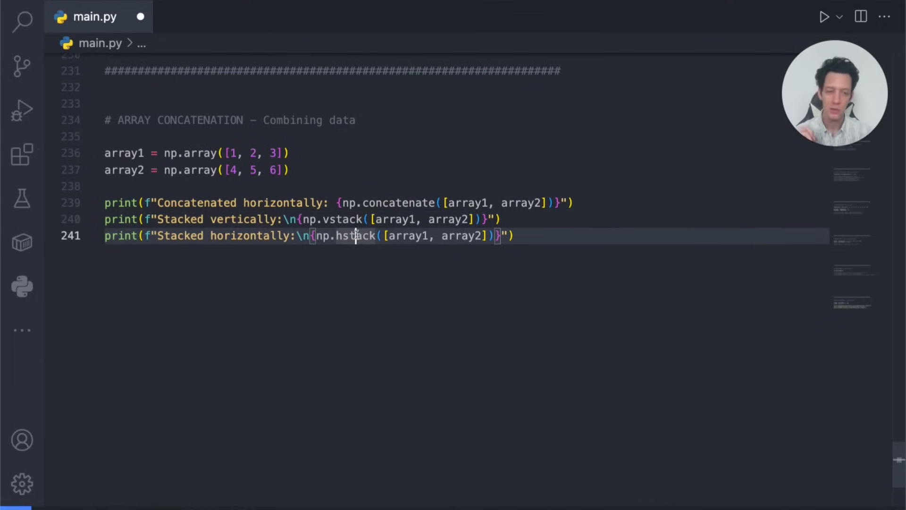
{"action": "mouse_move", "coordinate": [344, 268]}
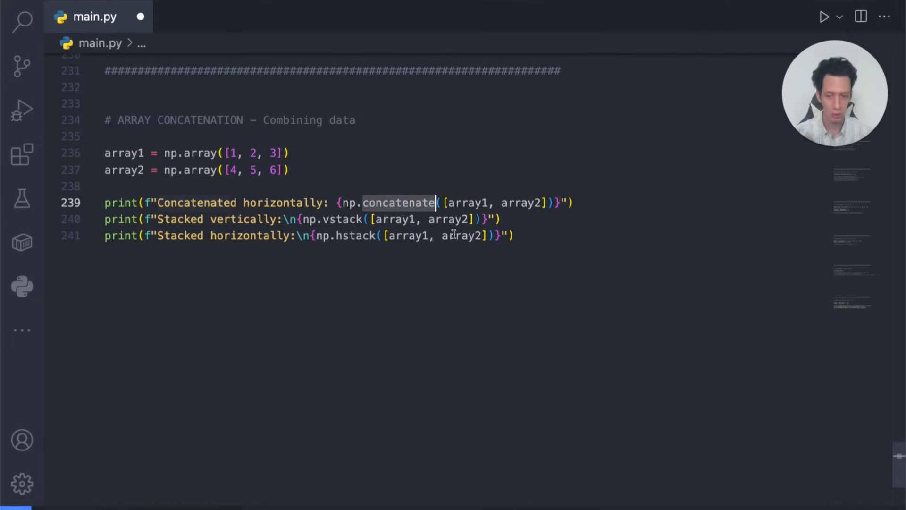
{"action": "double_click", "coordinate": [344, 219]}
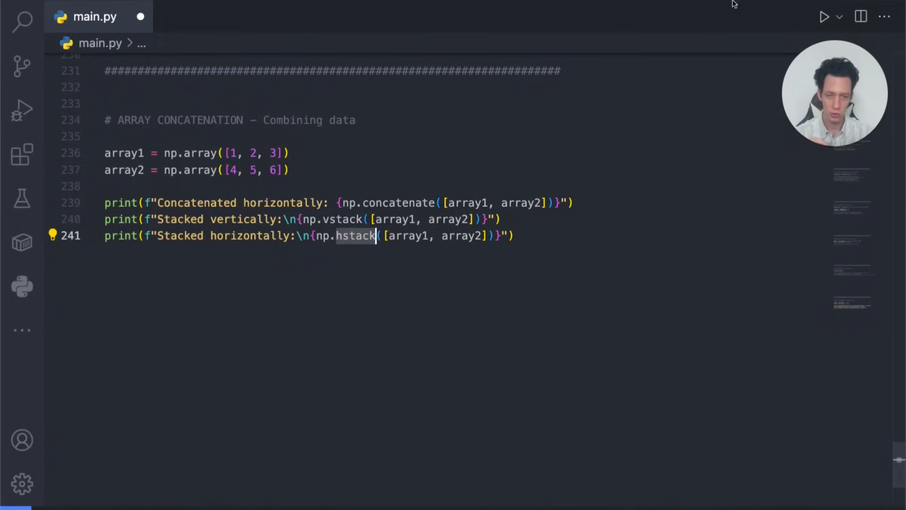
{"action": "left_click", "coordinate": [824, 16]}
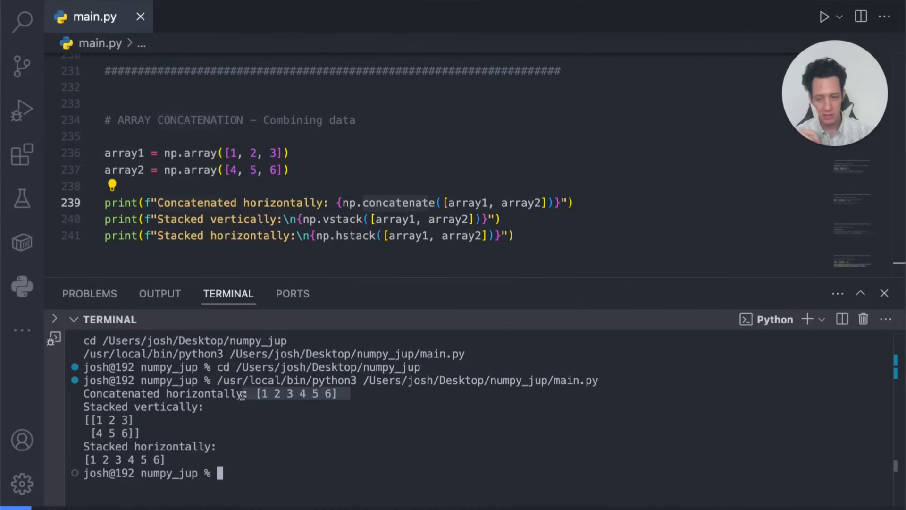
{"action": "mouse_move", "coordinate": [654, 251]}
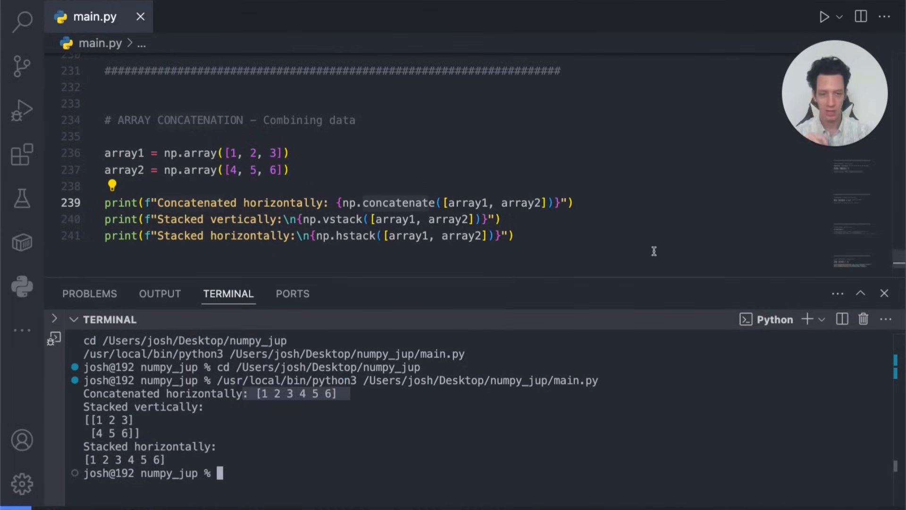